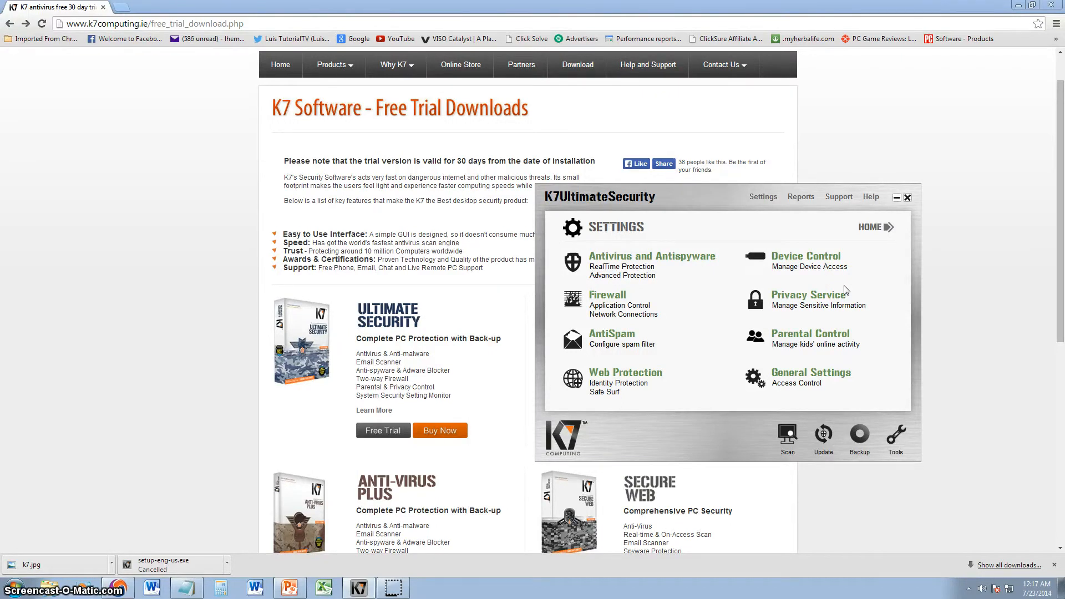
{"action": "mouse_move", "coordinate": [739, 468]}
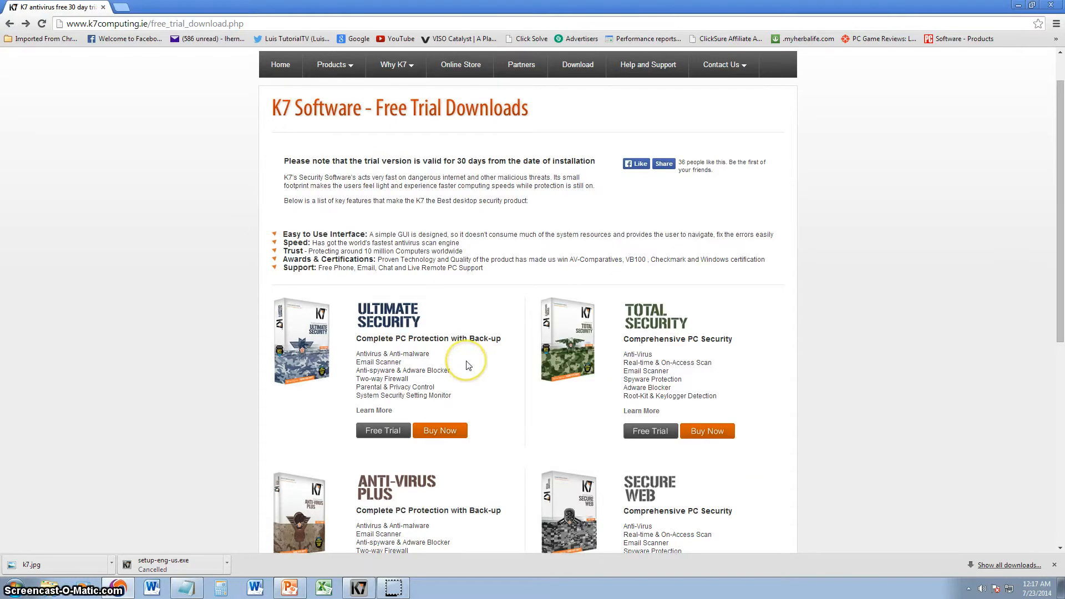
Scroll the Free Trial Downloads page down through the home and business security products
{"action": "scroll", "scroll_direction": "down", "scroll_amount": 3}
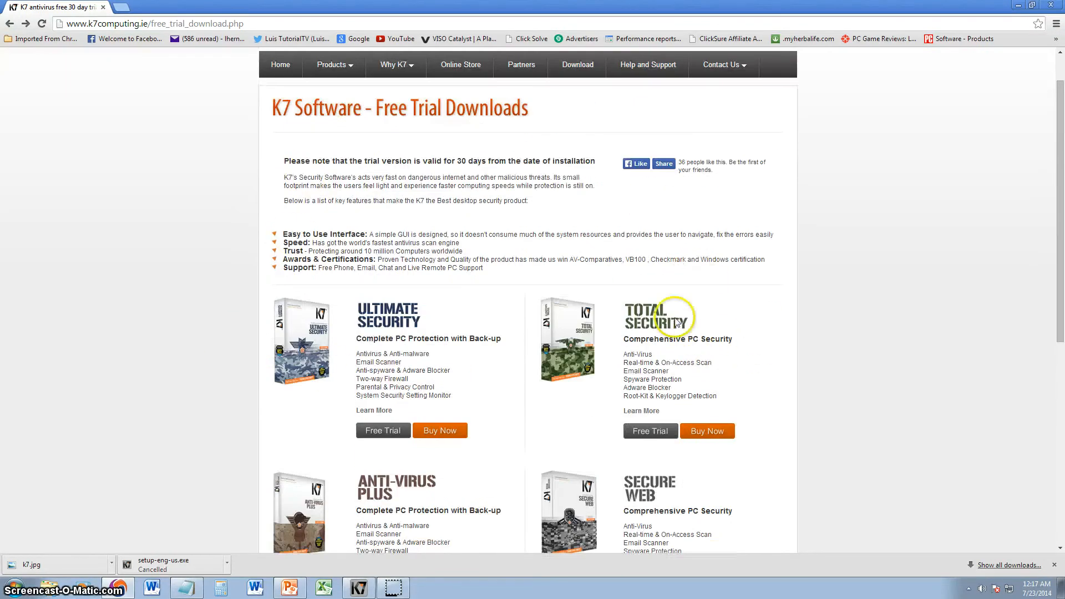
{"action": "scroll", "scroll_direction": "down", "scroll_amount": 3}
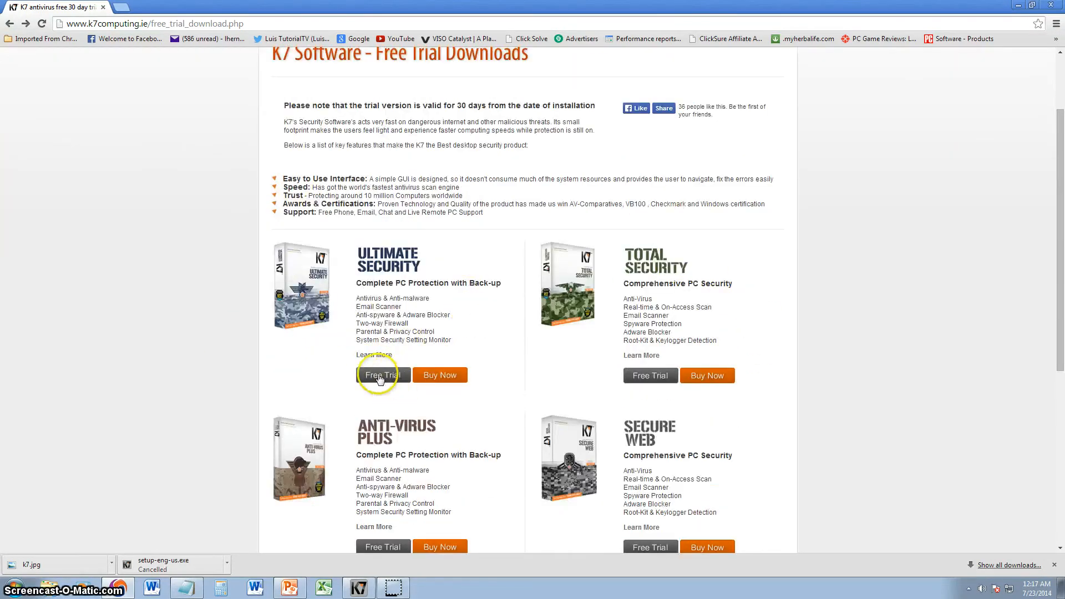
{"action": "scroll", "scroll_direction": "down", "scroll_amount": 3}
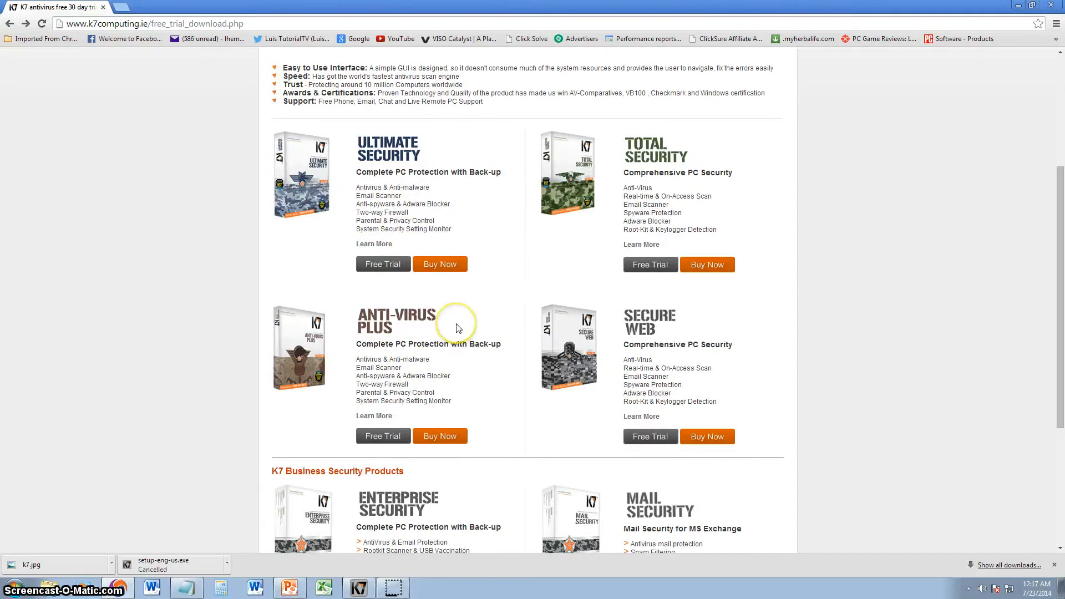
{"action": "mouse_move", "coordinate": [354, 139]}
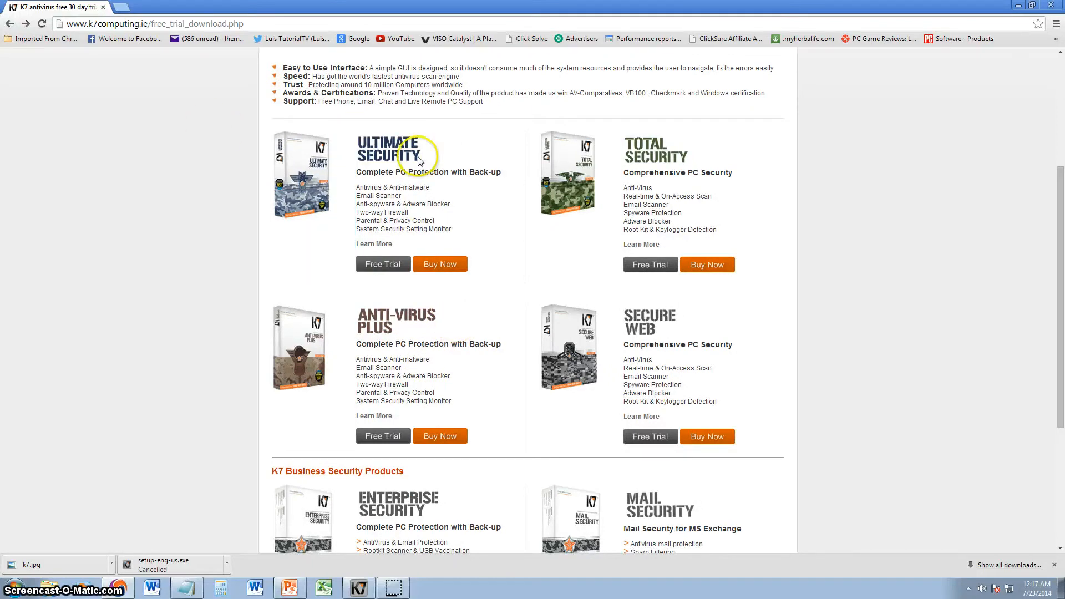
{"action": "mouse_move", "coordinate": [498, 358]}
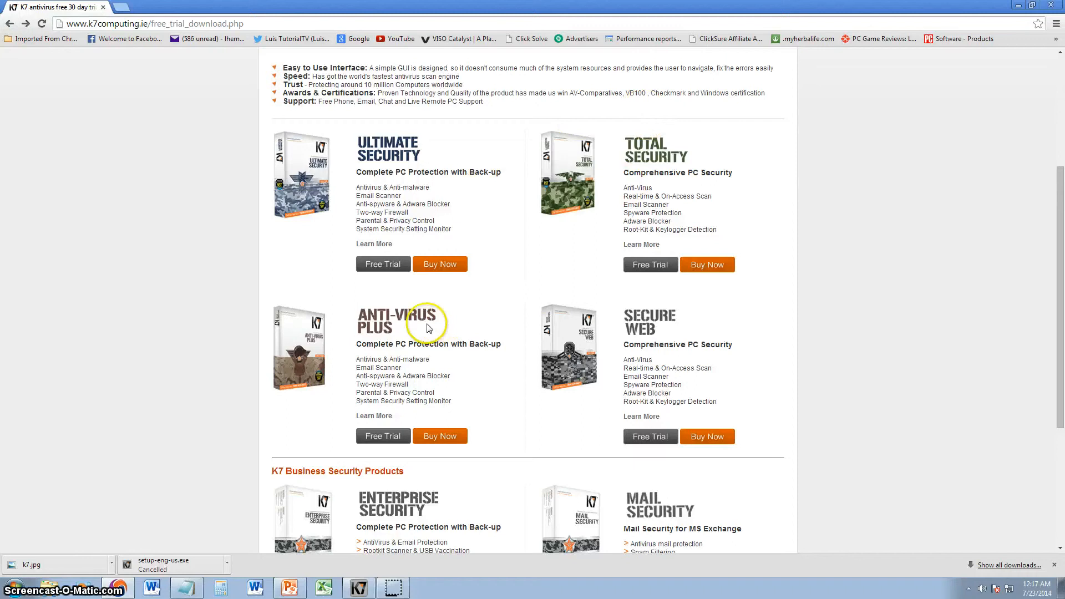
{"action": "scroll", "scroll_direction": "down", "scroll_amount": 3}
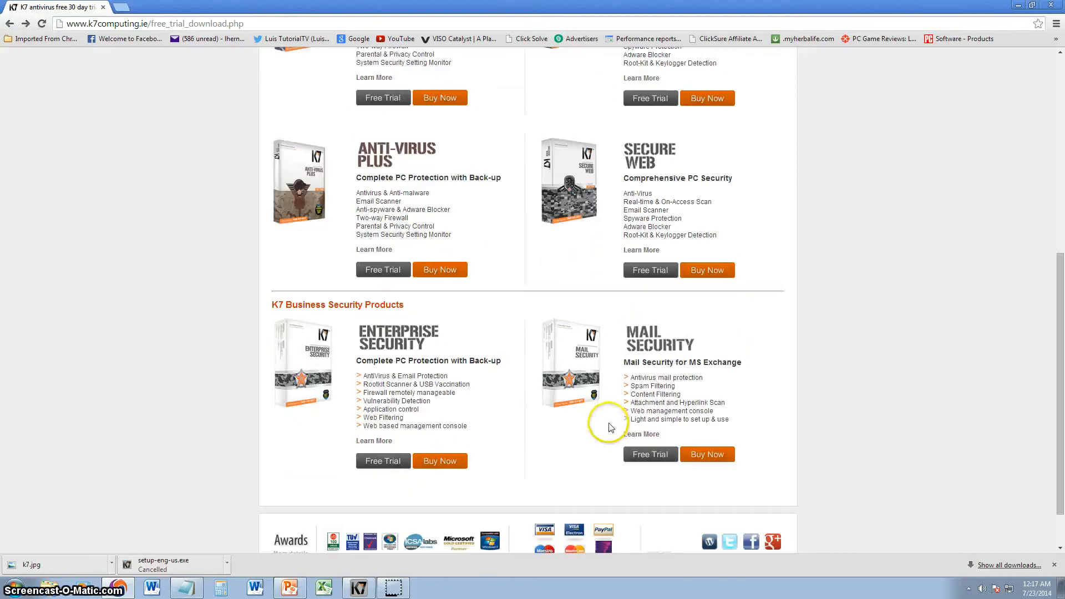
{"action": "scroll", "scroll_direction": "up", "scroll_amount": 3}
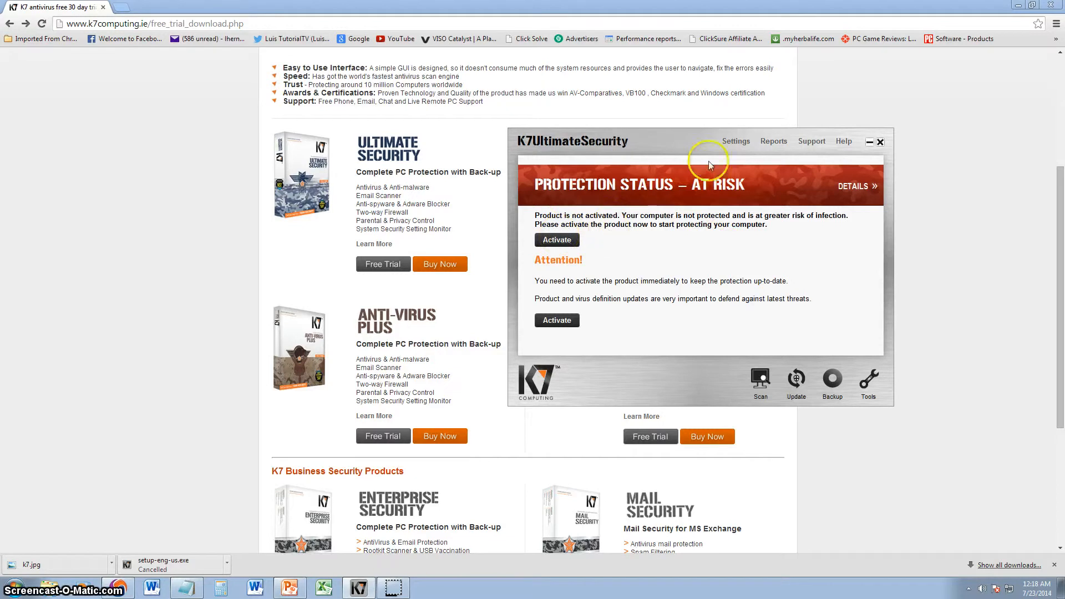
Show the Settings overview listing antivirus, firewall, antispam and the other protection areas
{"action": "left_click", "coordinate": [734, 141]}
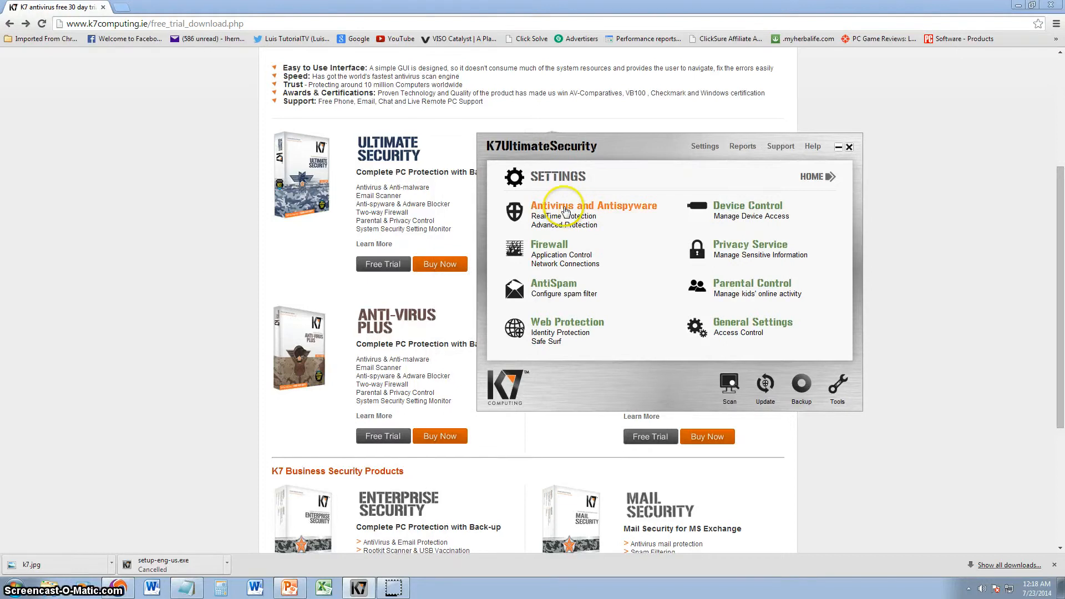
{"action": "left_click", "coordinate": [593, 206]}
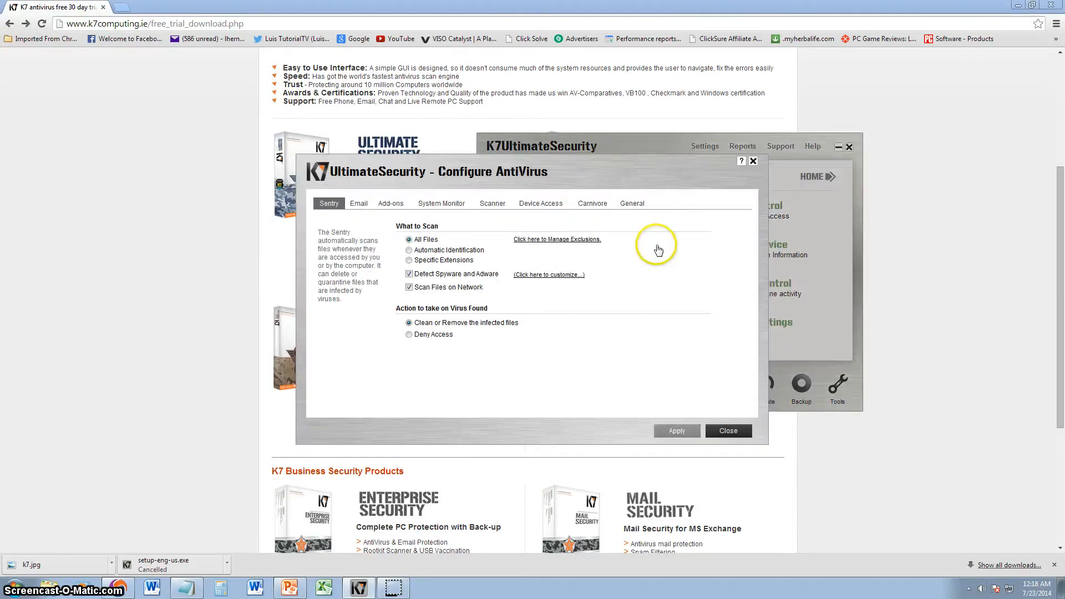
{"action": "mouse_move", "coordinate": [584, 362]}
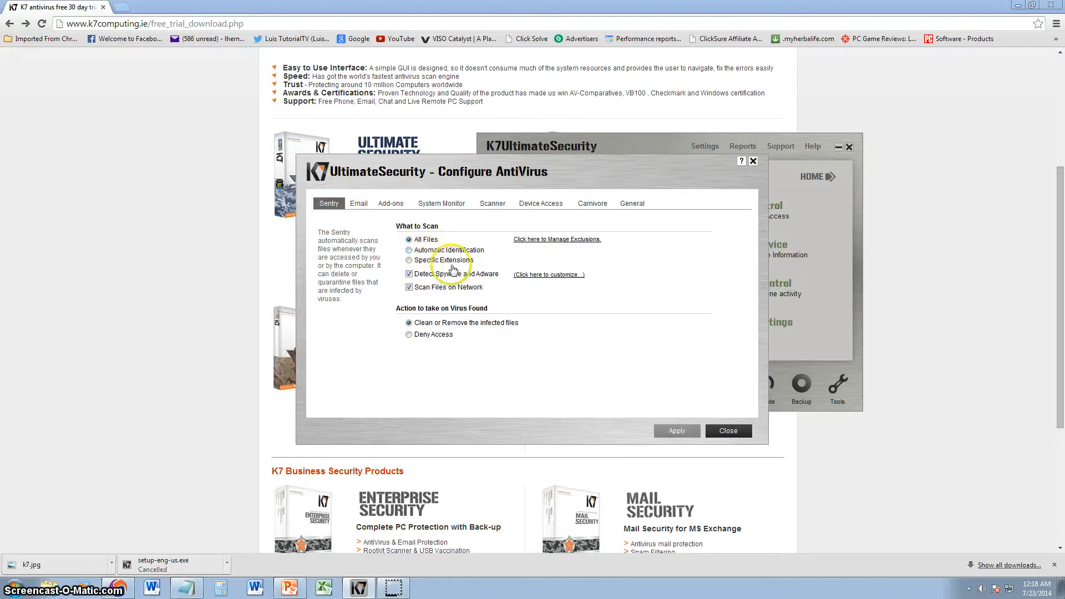
{"action": "mouse_move", "coordinate": [407, 224]}
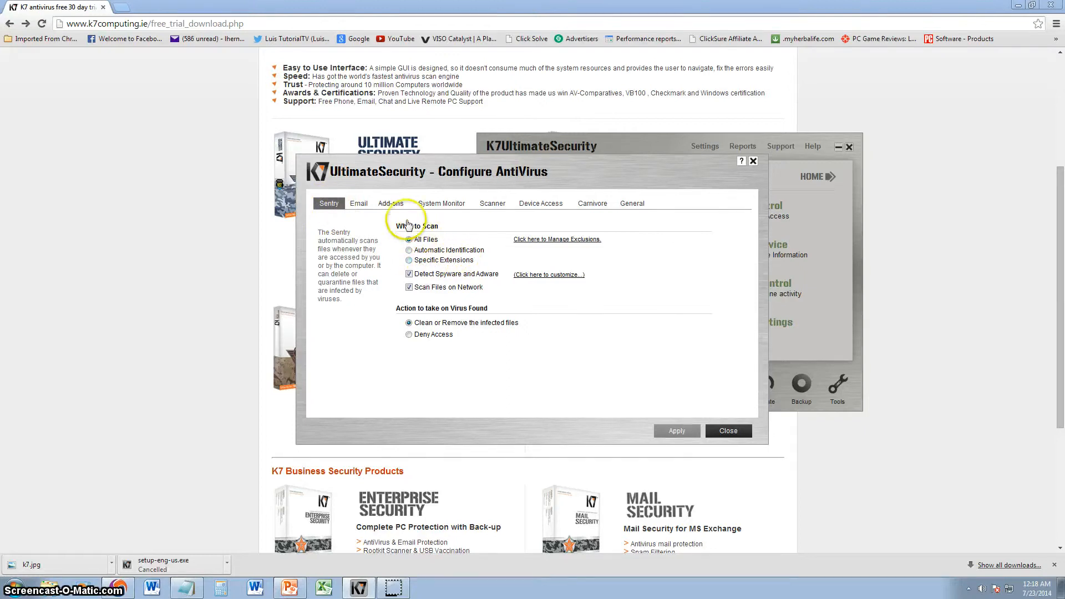
{"action": "left_click", "coordinate": [441, 203]}
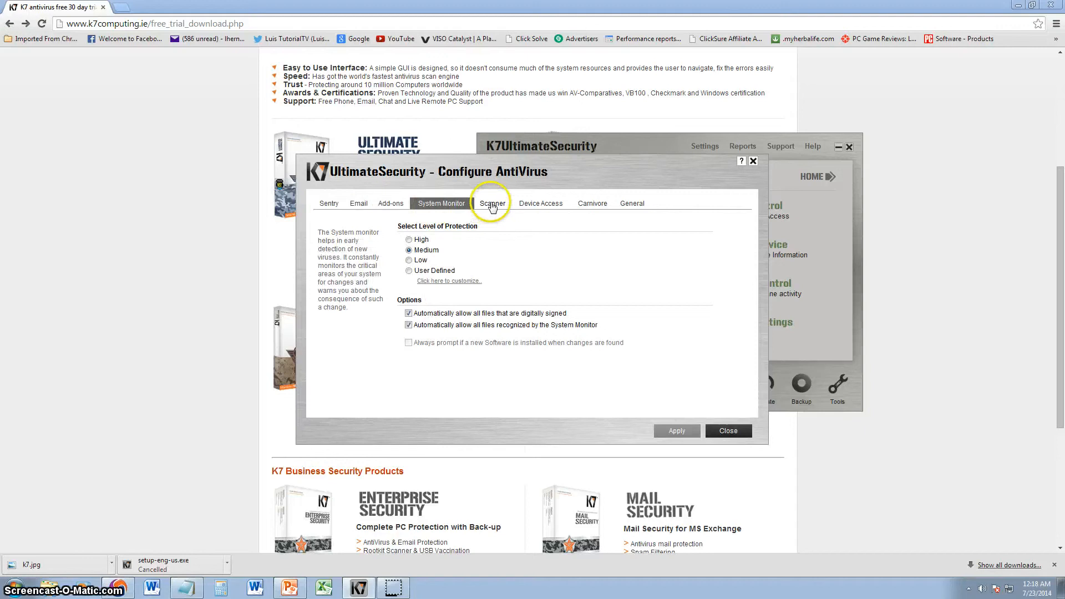
{"action": "left_click", "coordinate": [592, 203]}
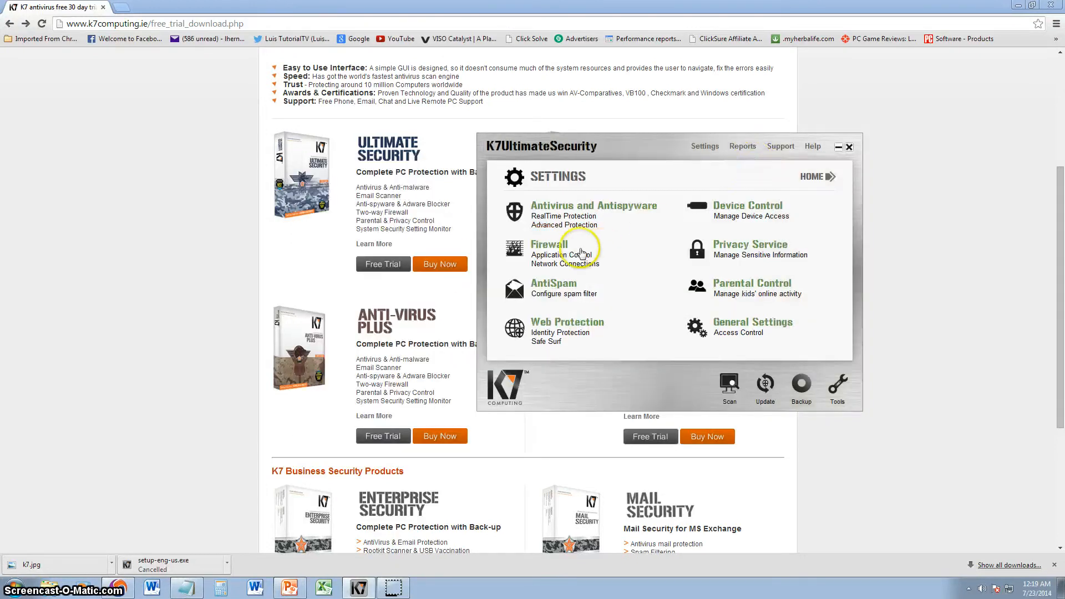
Review the firewall's Connections, Exceptions and Applications settings
{"action": "left_click", "coordinate": [548, 244]}
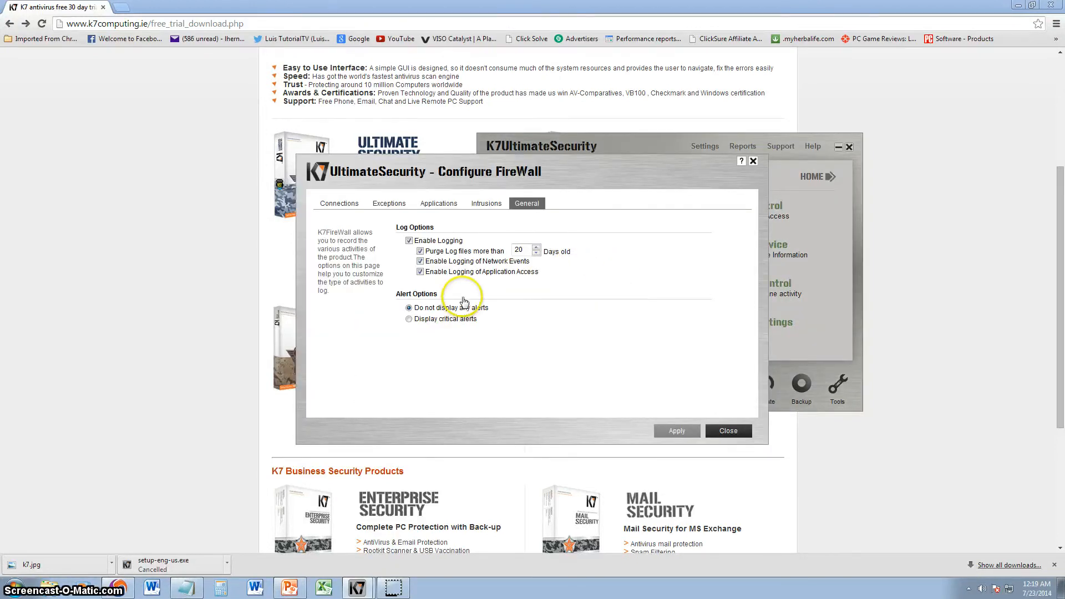
{"action": "left_click", "coordinate": [340, 204]}
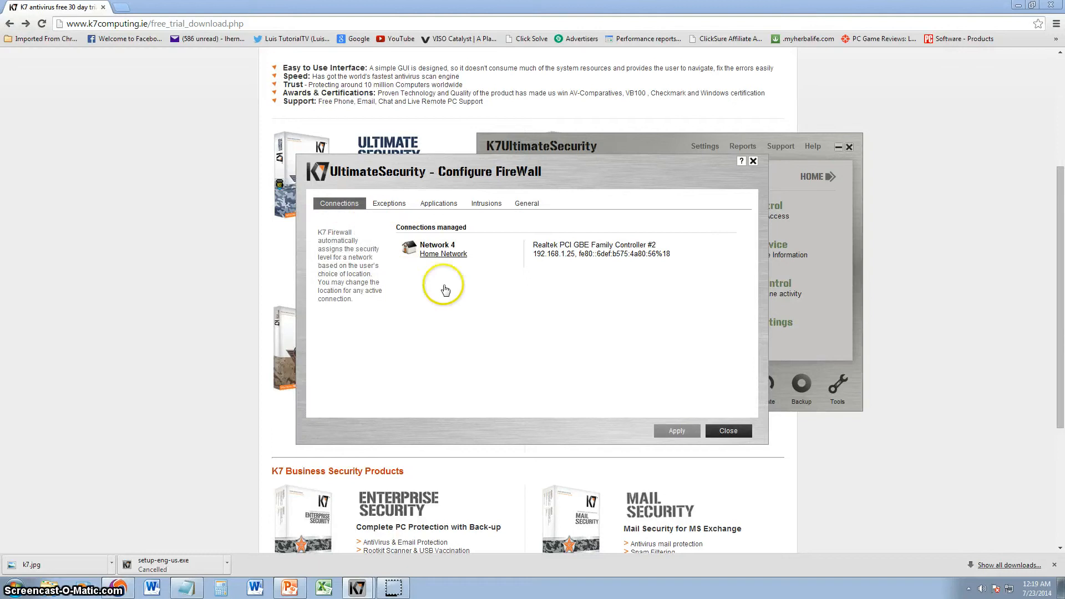
{"action": "left_click", "coordinate": [389, 203]}
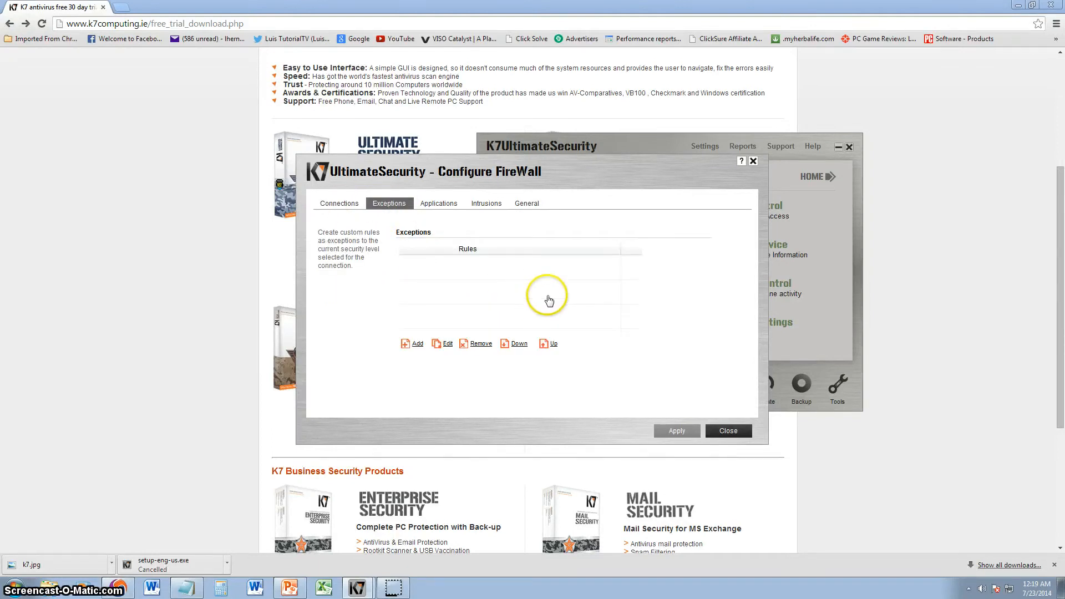
{"action": "mouse_move", "coordinate": [462, 255]}
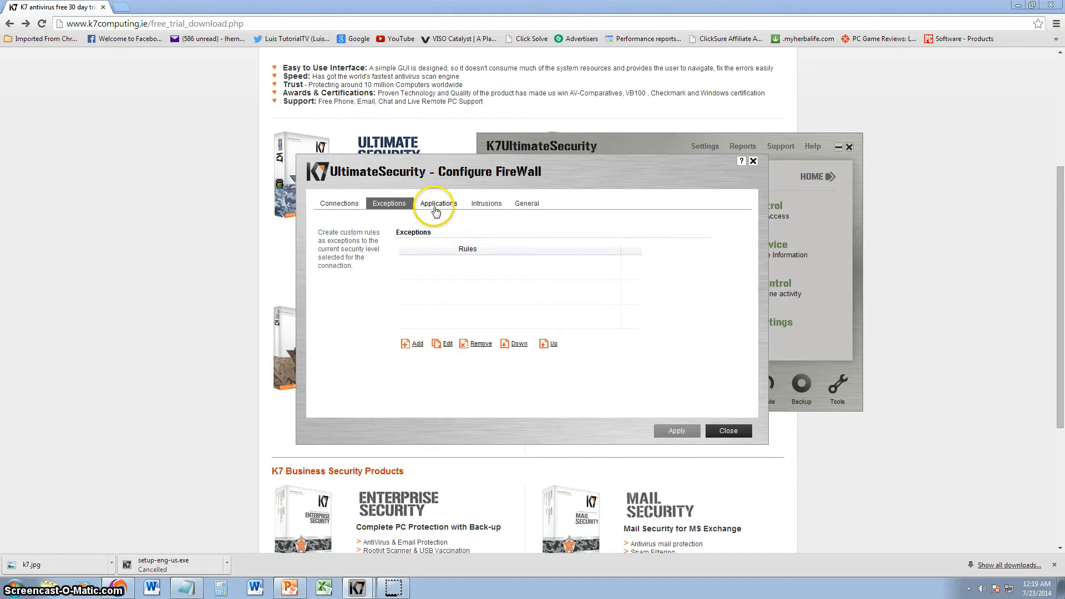
{"action": "left_click", "coordinate": [439, 203]}
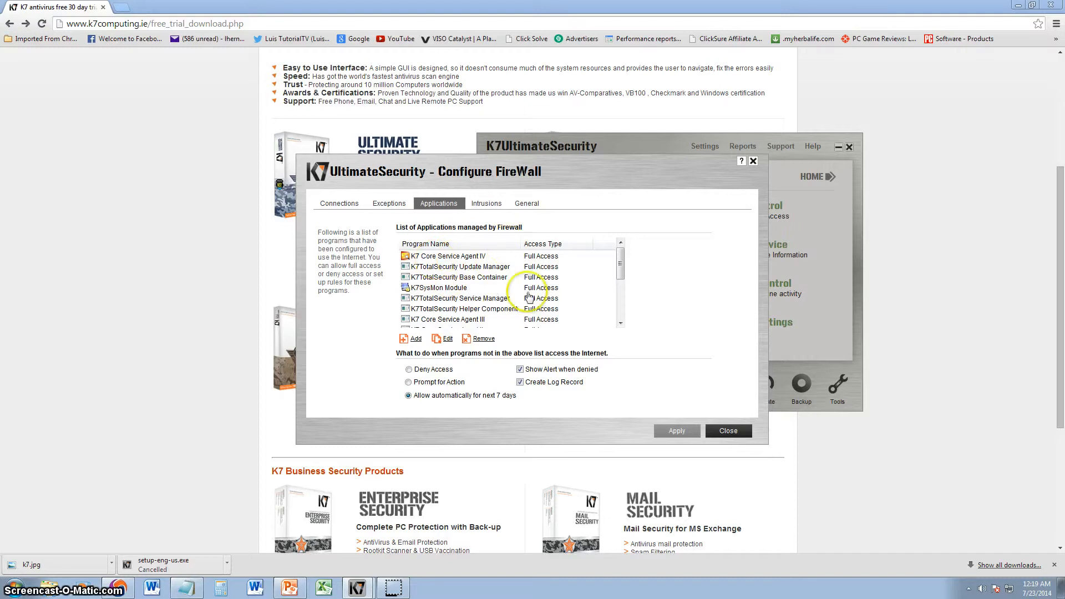
Review the firewall's blocked Intrusions list and close the firewall configuration
{"action": "left_click", "coordinate": [486, 203]}
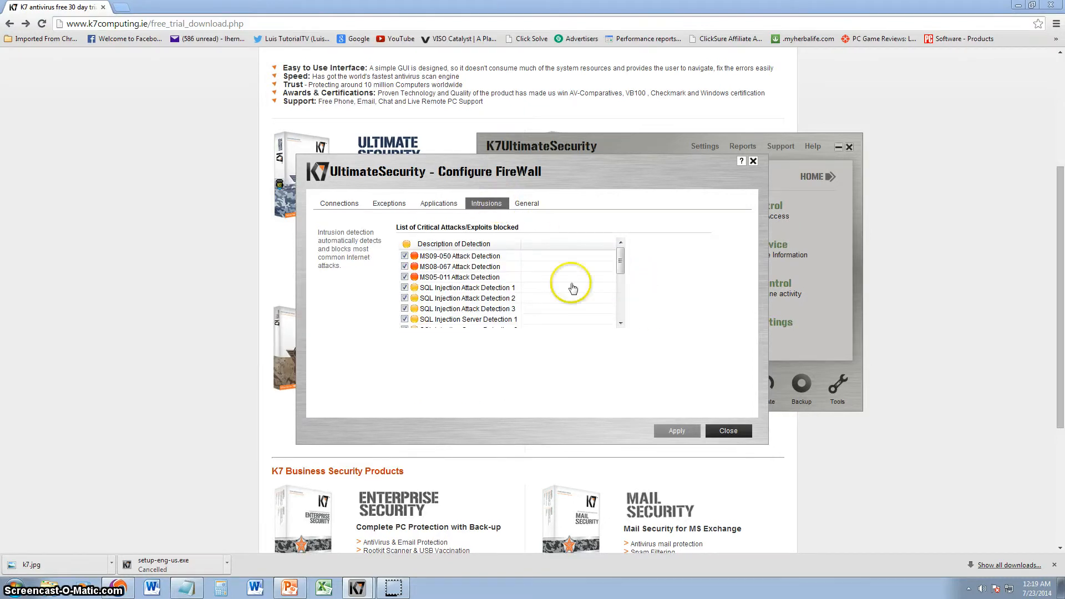
{"action": "mouse_move", "coordinate": [609, 452]}
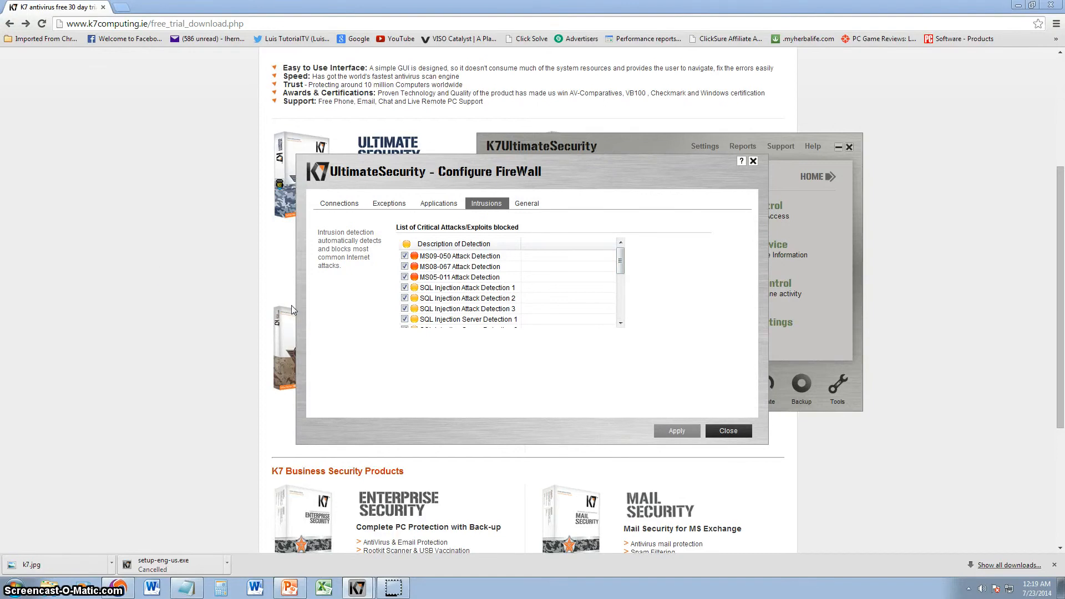
{"action": "scroll", "scroll_direction": "down", "scroll_amount": 3}
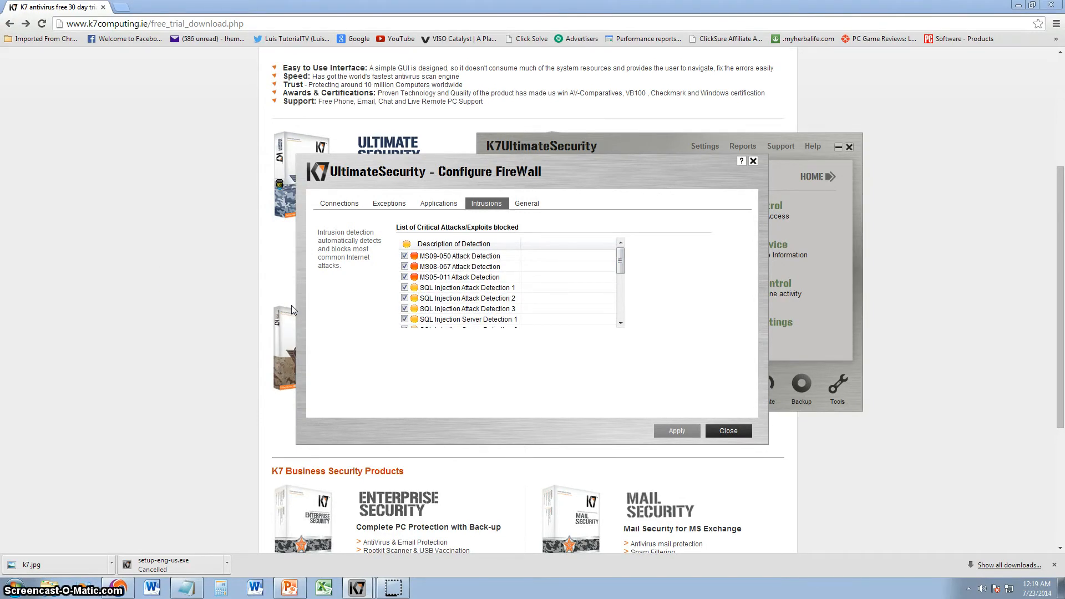
{"action": "left_click", "coordinate": [526, 203]}
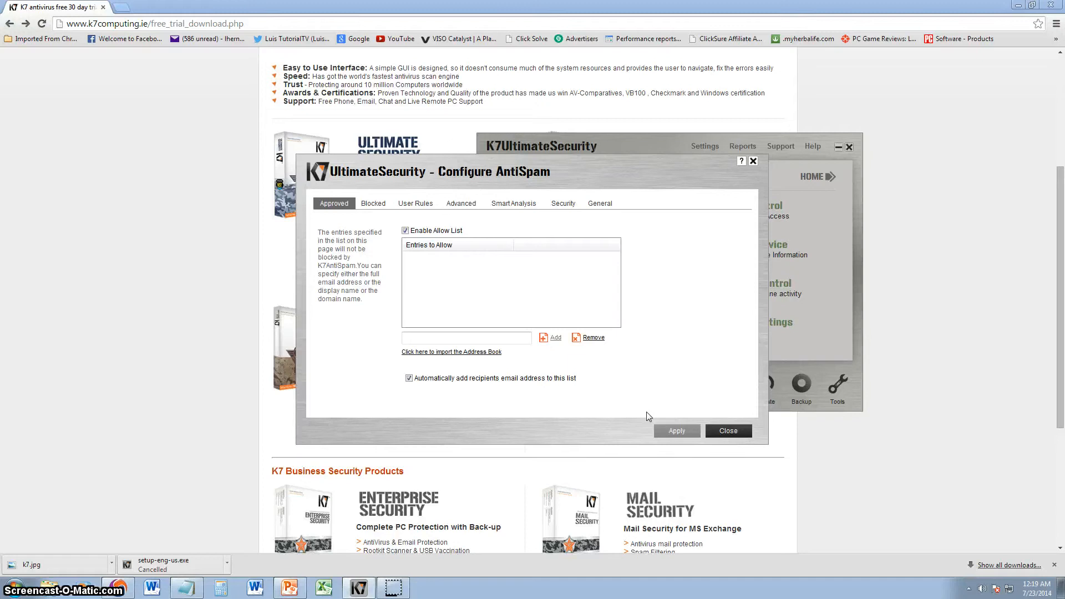
Review the AntiSpam security, general and blocked-senders settings, then close the configuration
{"action": "left_click", "coordinate": [563, 203]}
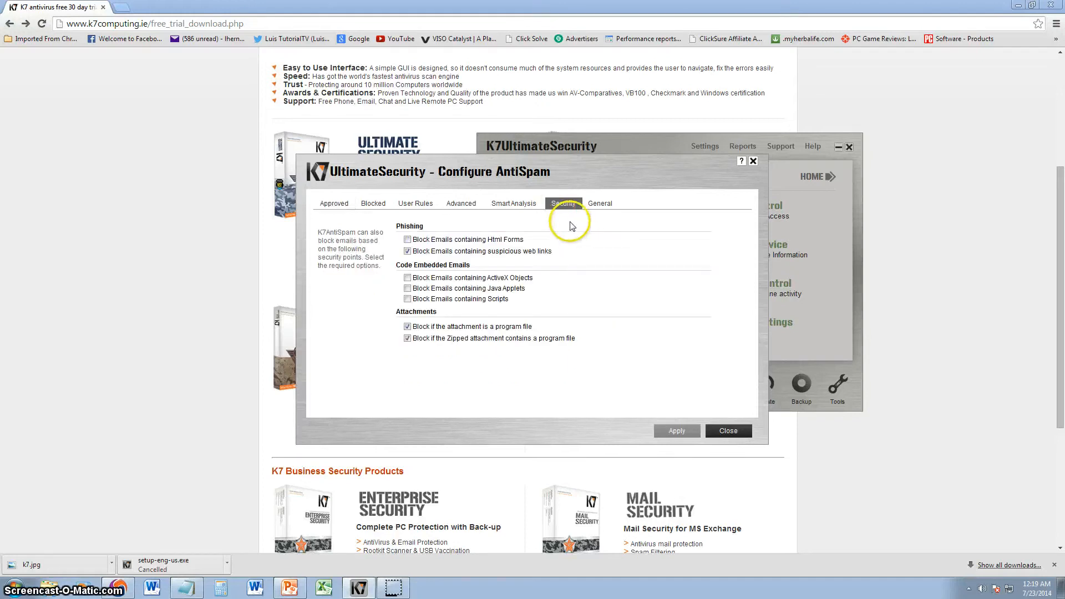
{"action": "left_click", "coordinate": [599, 202]}
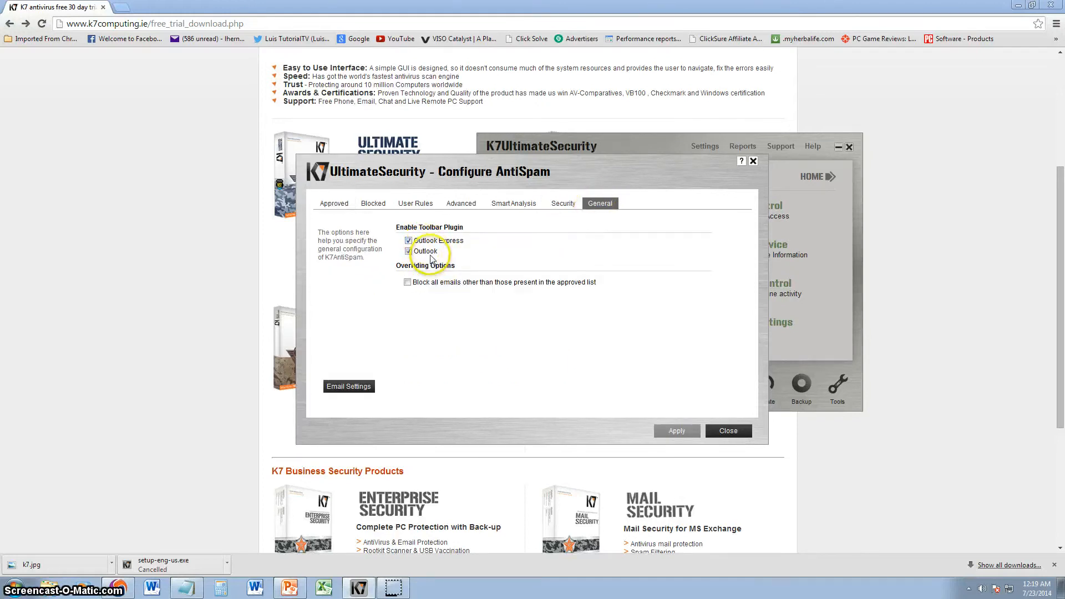
{"action": "left_click", "coordinate": [563, 203]}
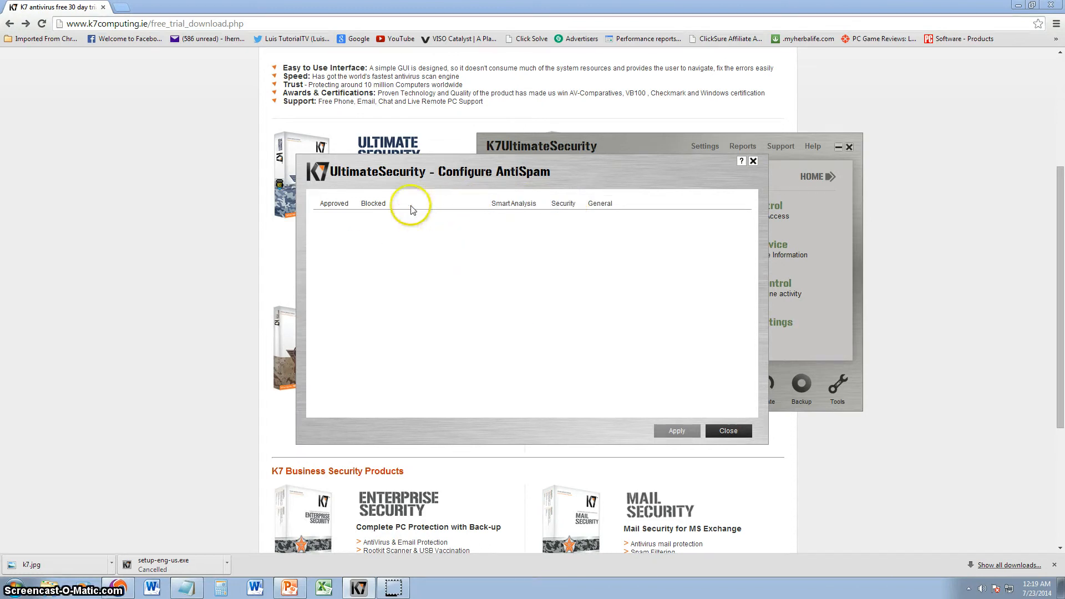
{"action": "left_click", "coordinate": [415, 203]}
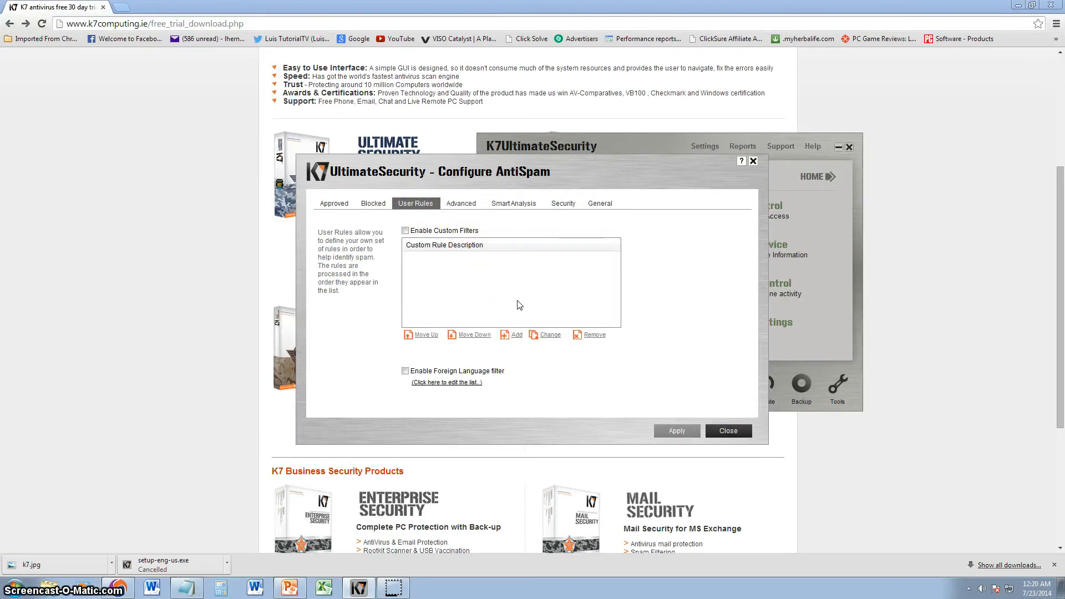
{"action": "left_click", "coordinate": [373, 203]}
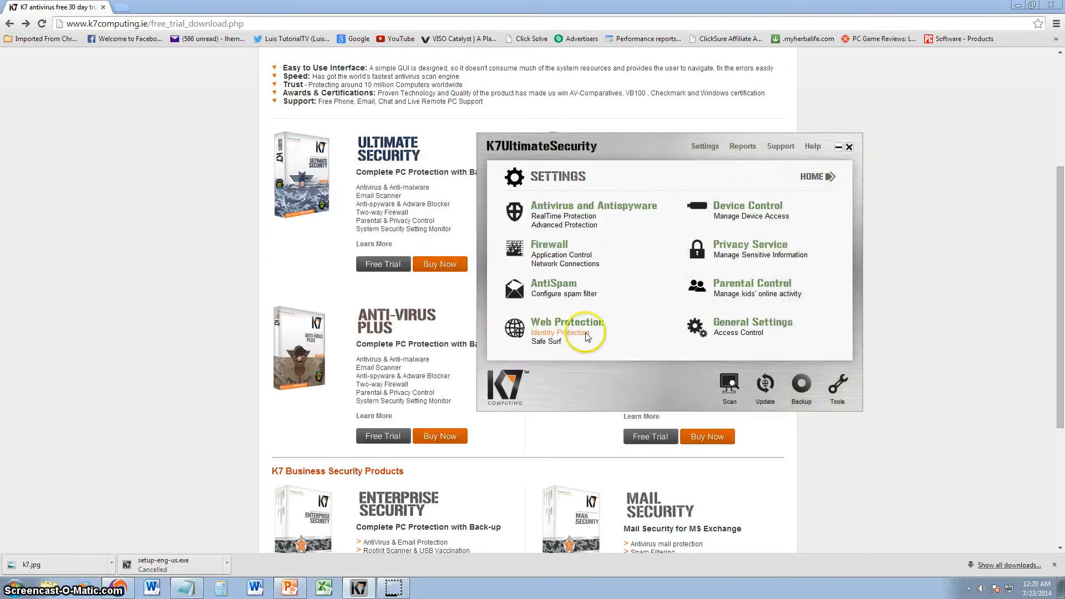
{"action": "left_click", "coordinate": [567, 322]}
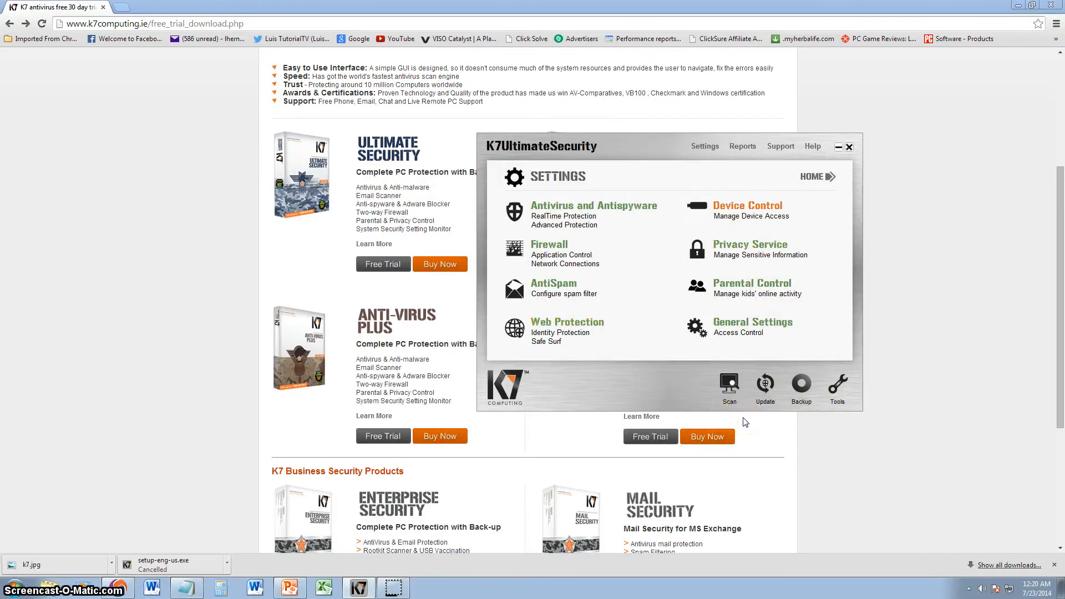
Set USB devices to disabled in Device Control and close the device access settings
{"action": "left_click", "coordinate": [747, 205]}
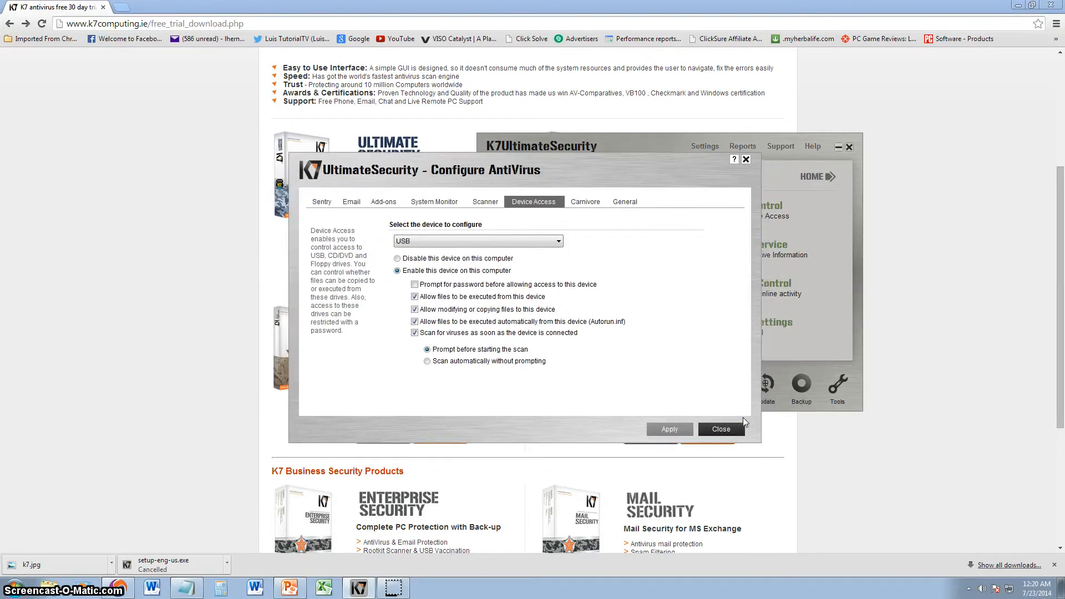
{"action": "left_click", "coordinate": [397, 259]}
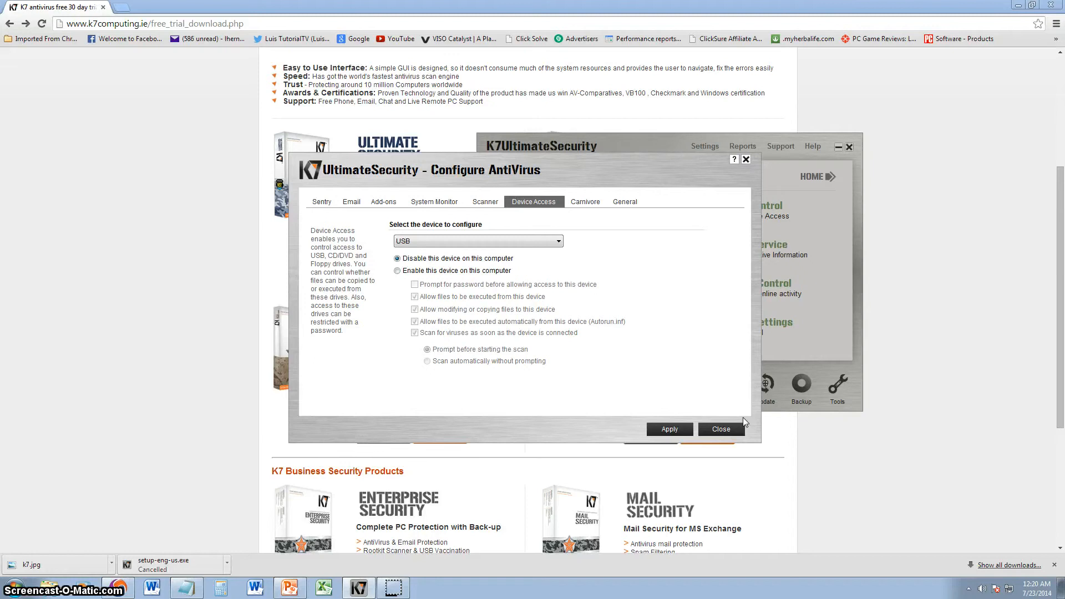
{"action": "left_click", "coordinate": [397, 270]}
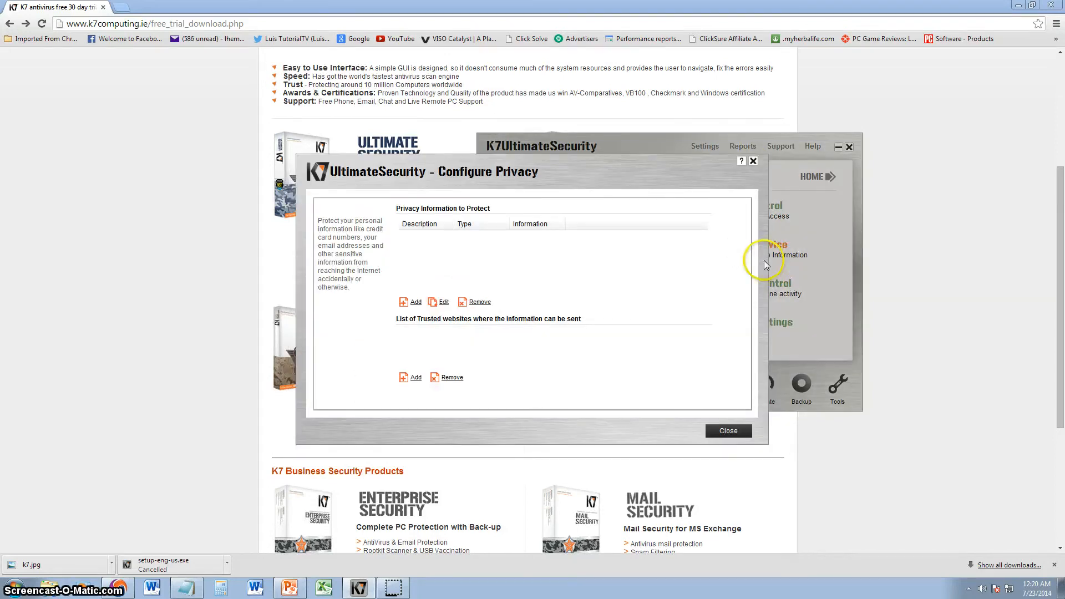
{"action": "mouse_move", "coordinate": [455, 197]}
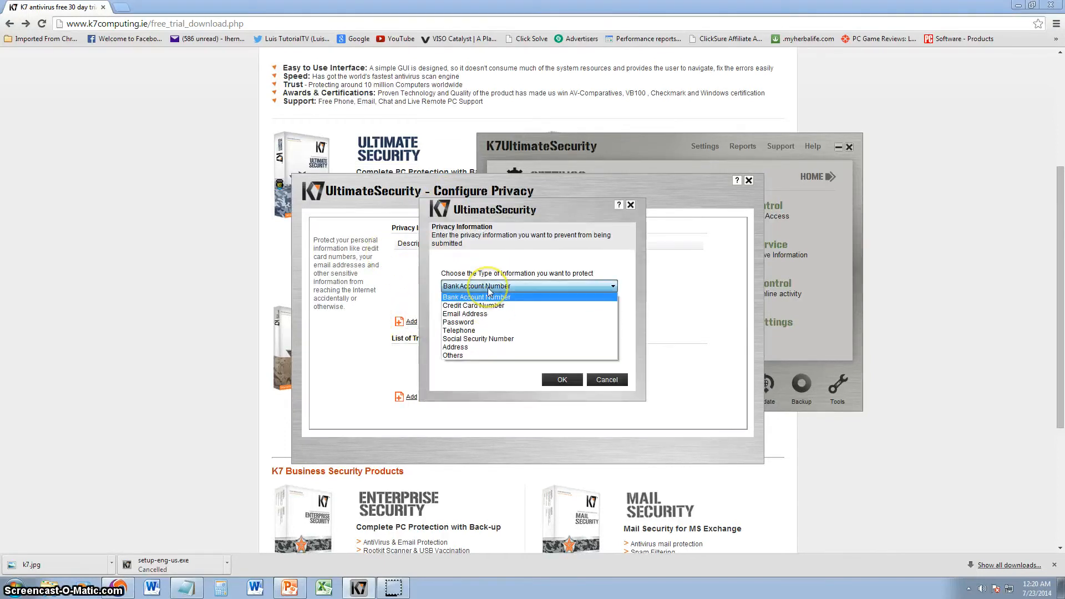
{"action": "left_click", "coordinate": [472, 305]}
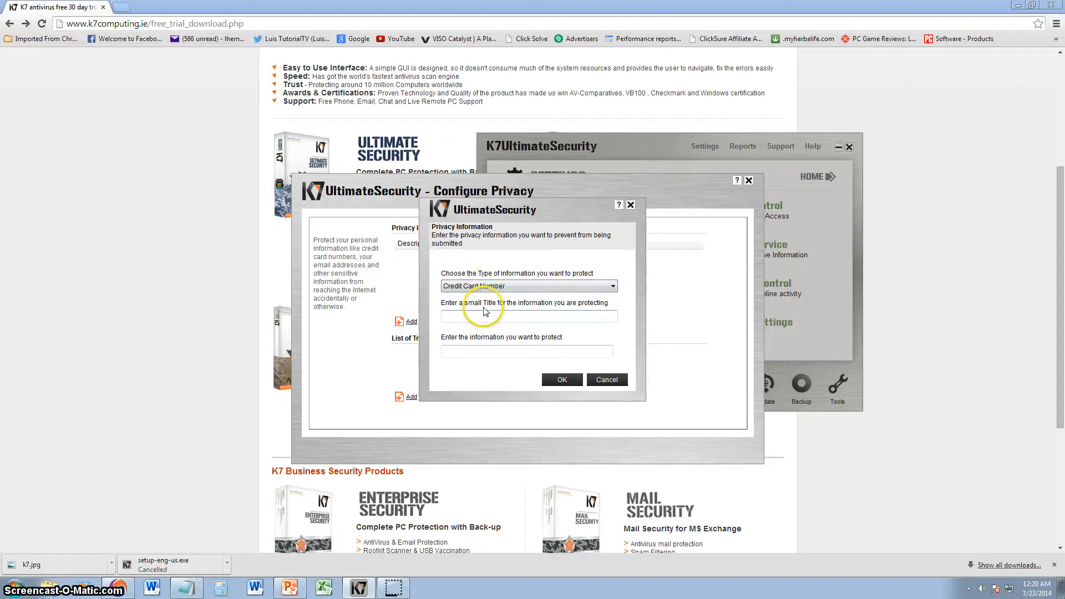
{"action": "left_click", "coordinate": [528, 286]}
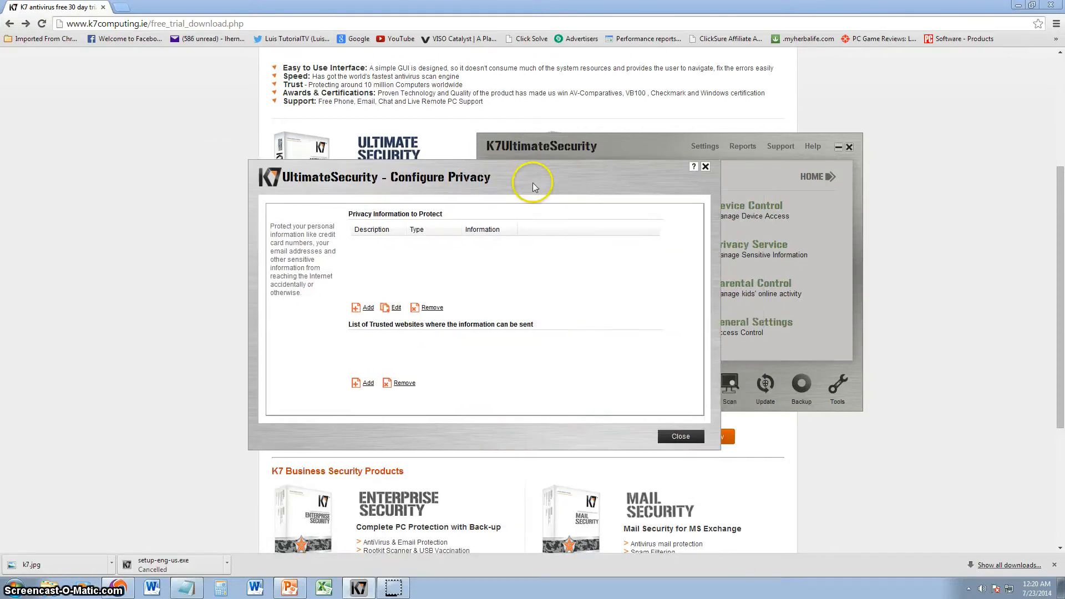
{"action": "left_click", "coordinate": [368, 307]}
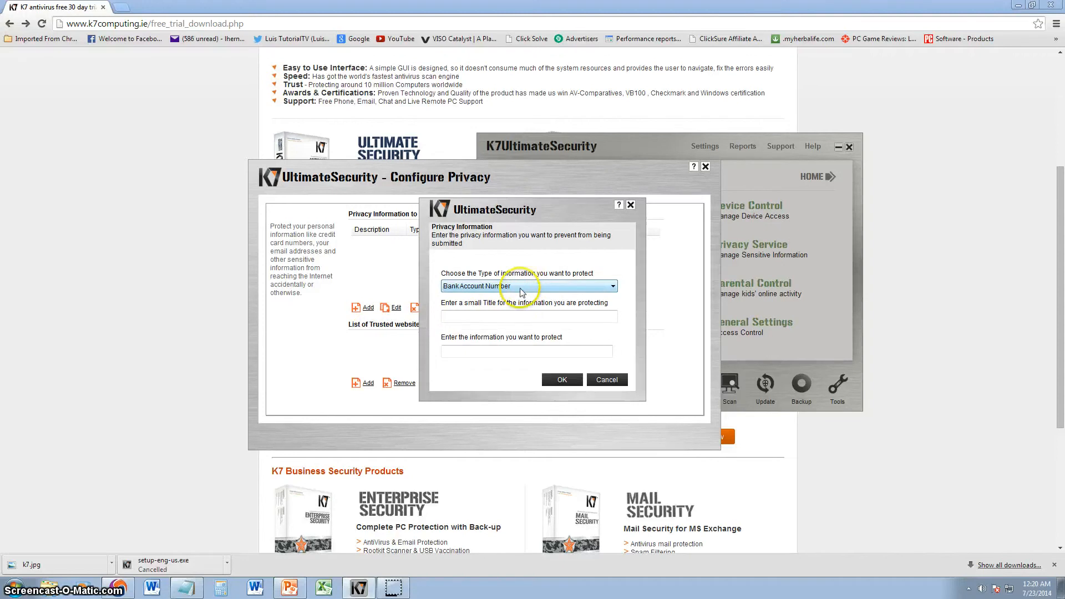
{"action": "left_click", "coordinate": [529, 285]}
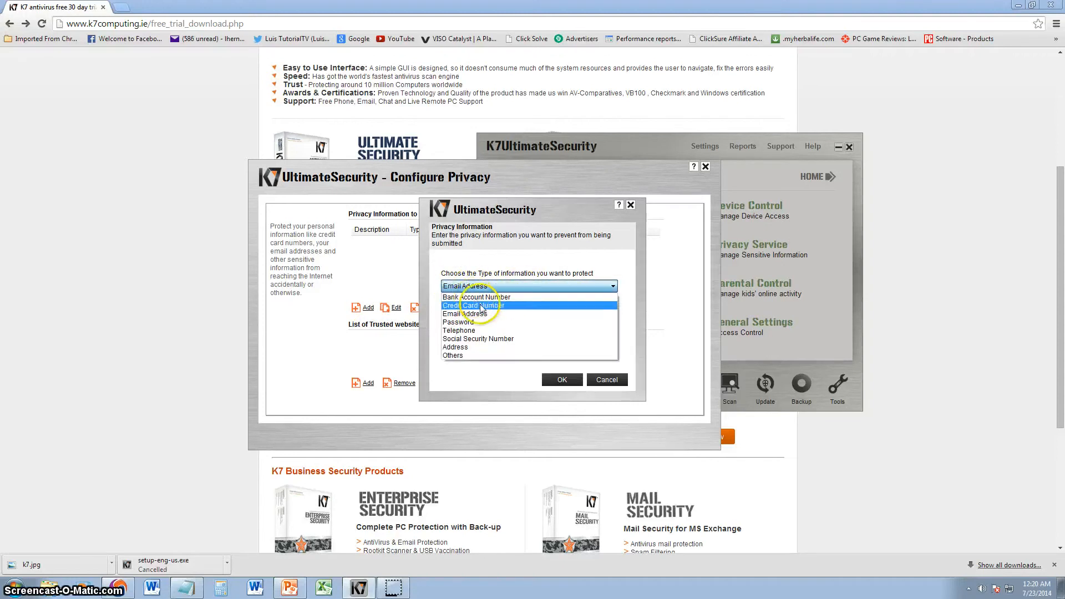
{"action": "left_click", "coordinate": [605, 380]}
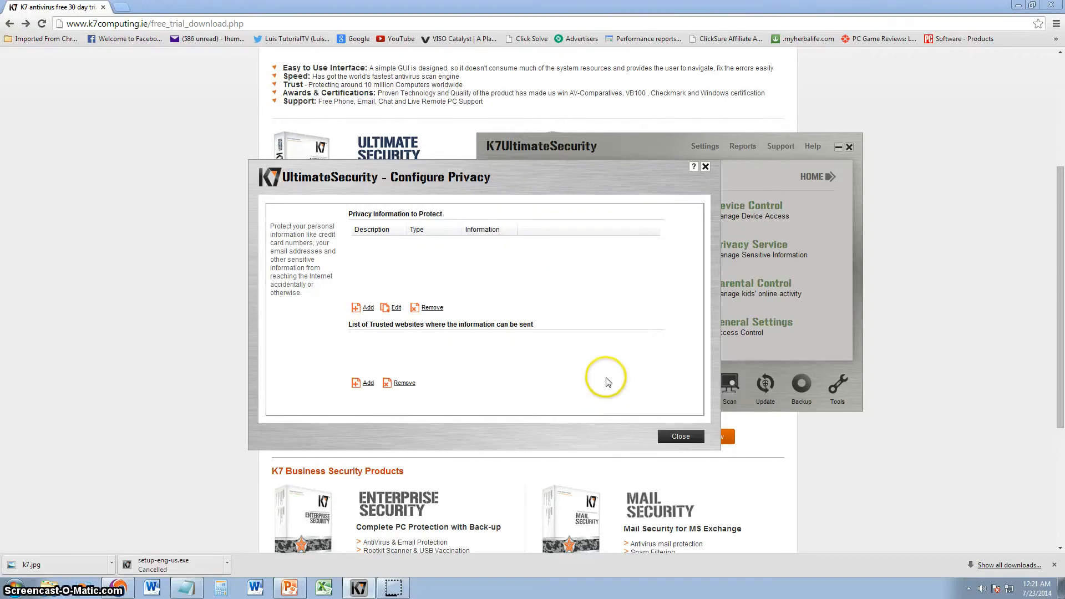
{"action": "mouse_move", "coordinate": [395, 162]}
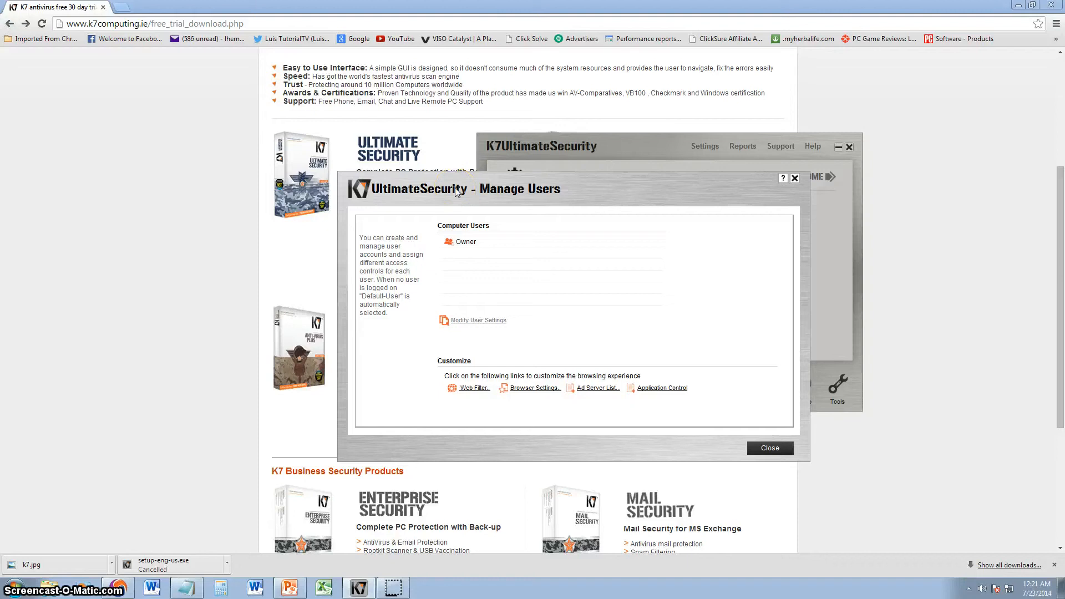
{"action": "mouse_move", "coordinate": [303, 377]}
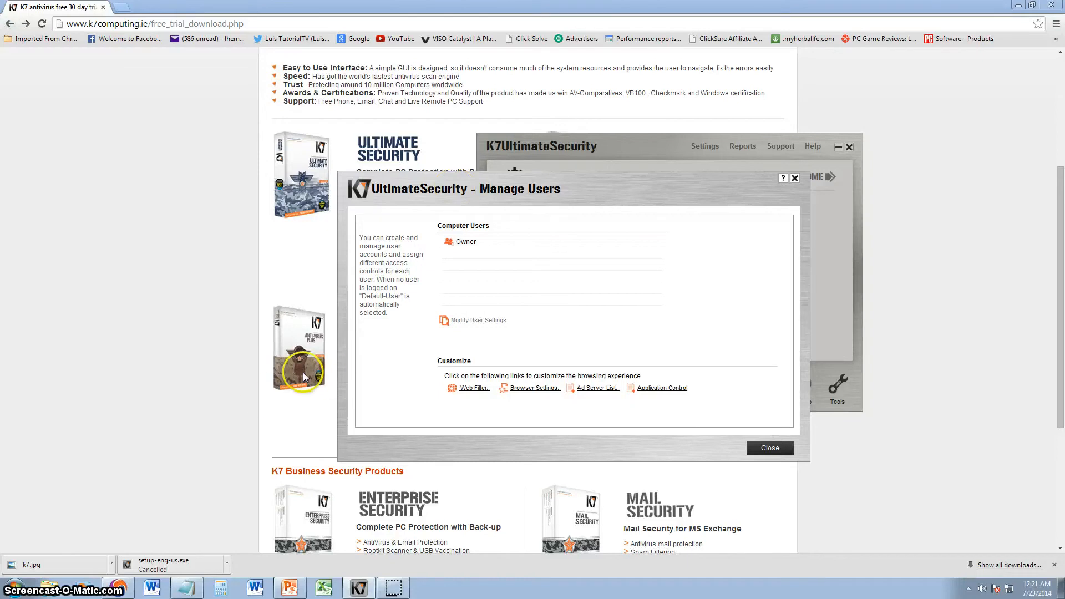
In the Owner's parental controls, block internet access at all times and review browser settings
{"action": "left_click", "coordinate": [466, 241]}
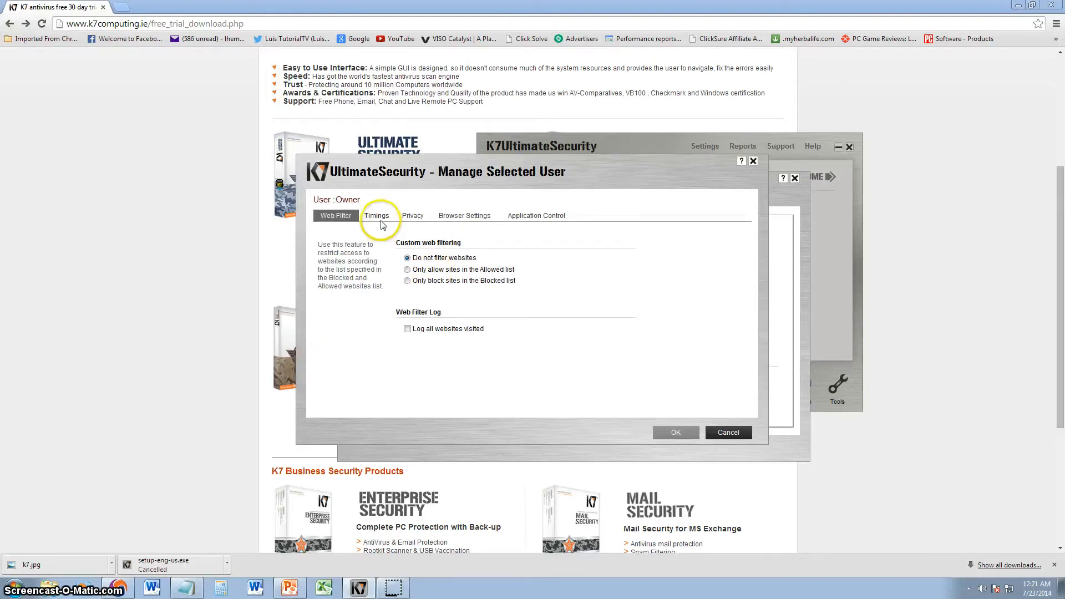
{"action": "left_click", "coordinate": [376, 215]}
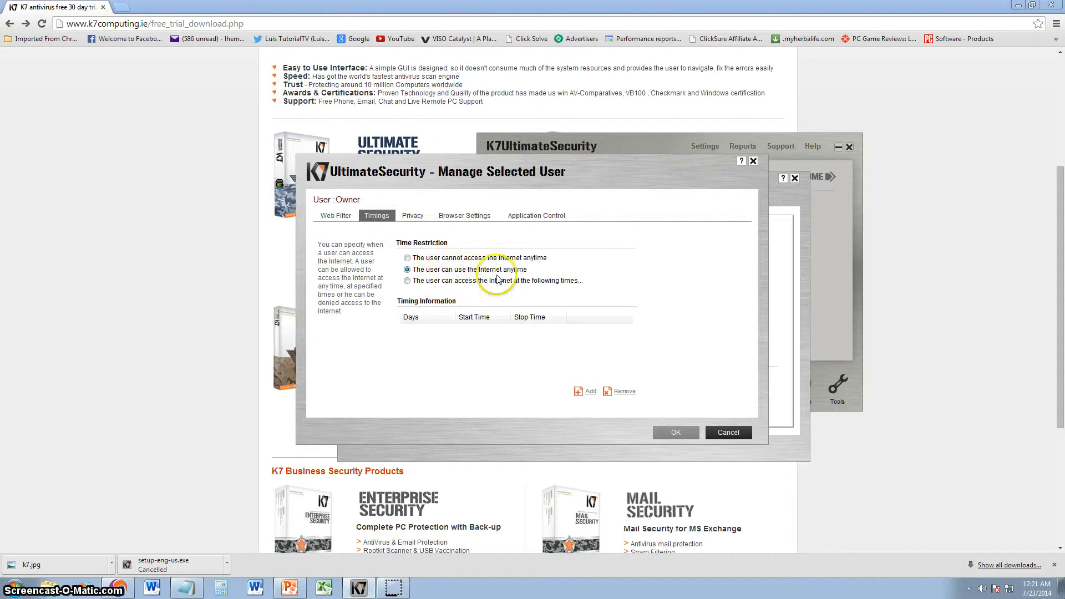
{"action": "left_click", "coordinate": [408, 257]}
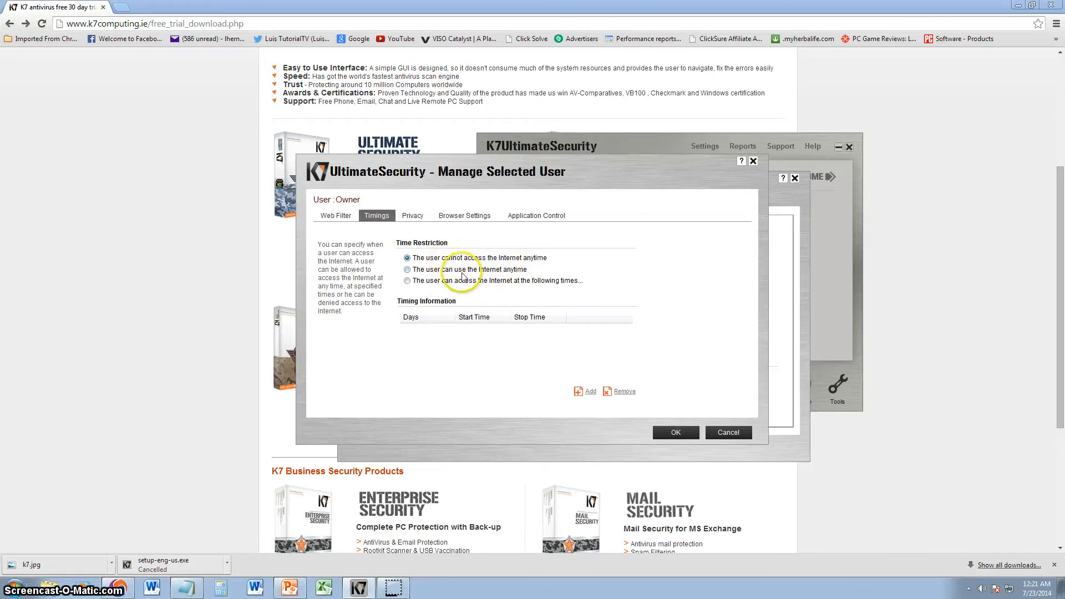
{"action": "left_click", "coordinate": [464, 215]}
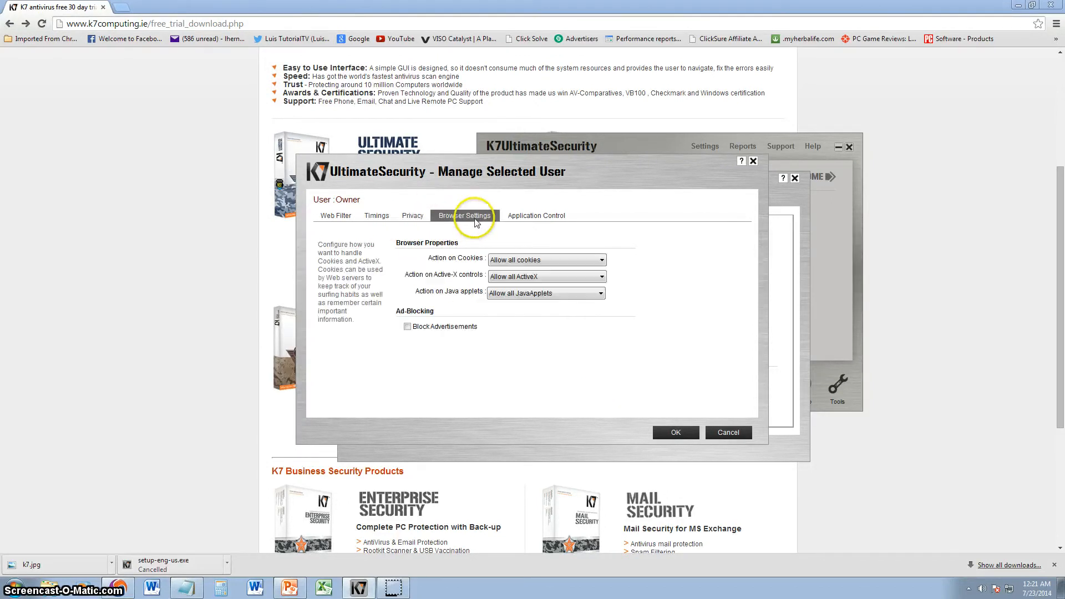
{"action": "left_click", "coordinate": [726, 432]}
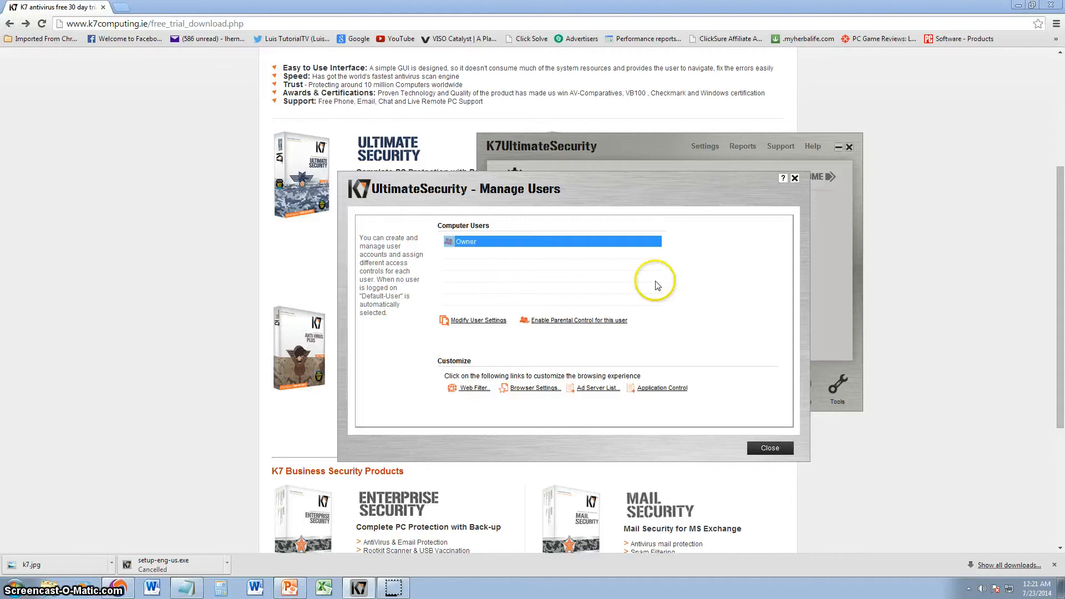
Review the per-website browser settings list for parental control
{"action": "left_click", "coordinate": [474, 388]}
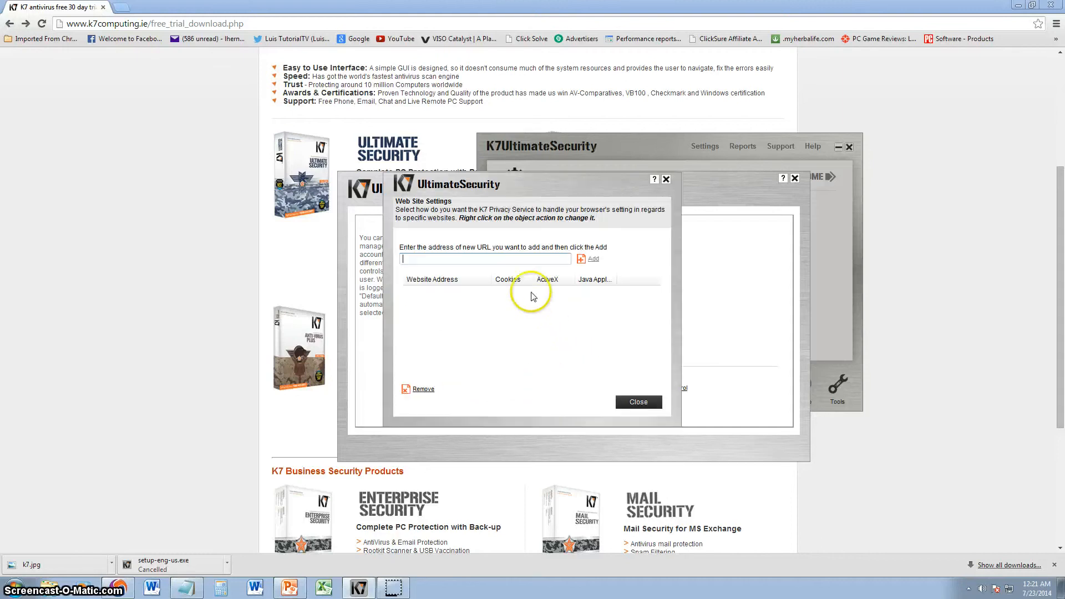
{"action": "mouse_move", "coordinate": [480, 264]}
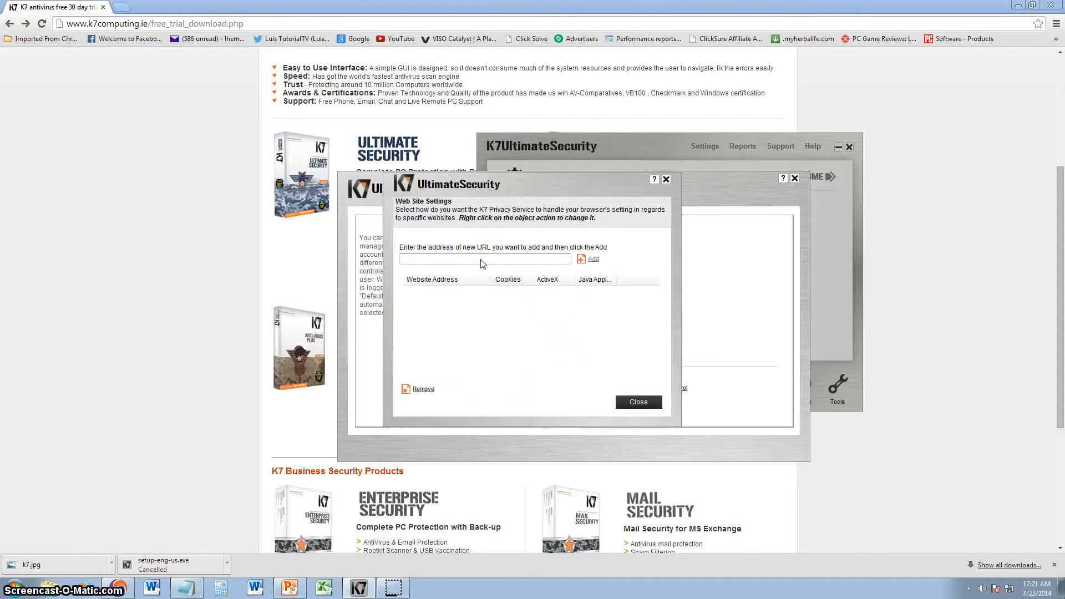
{"action": "left_click", "coordinate": [637, 402]}
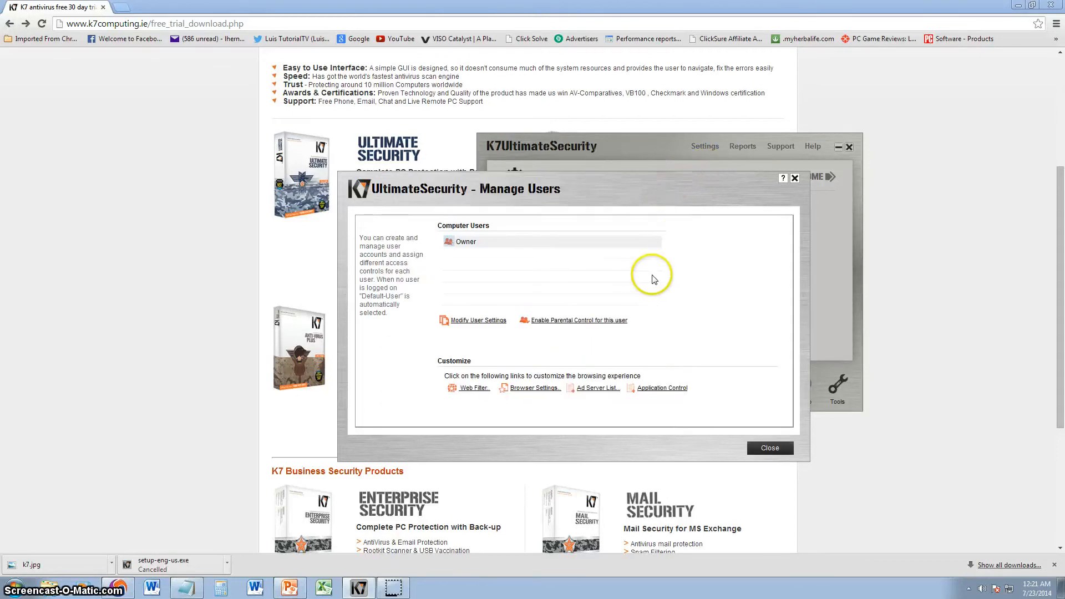
{"action": "mouse_move", "coordinate": [692, 297]}
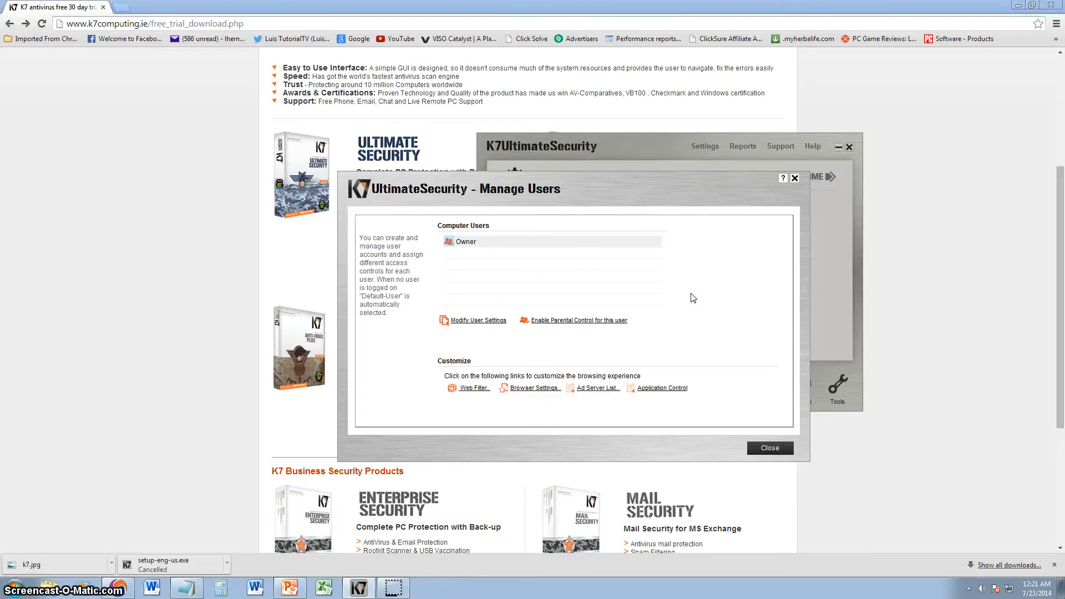
{"action": "left_click", "coordinate": [474, 388]}
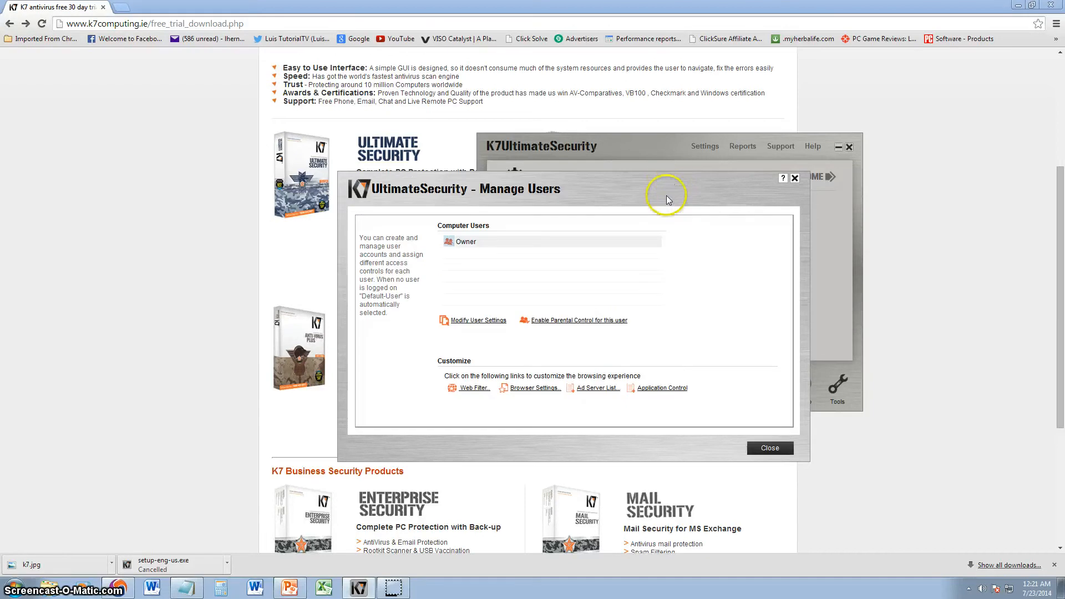
{"action": "mouse_move", "coordinate": [706, 299]}
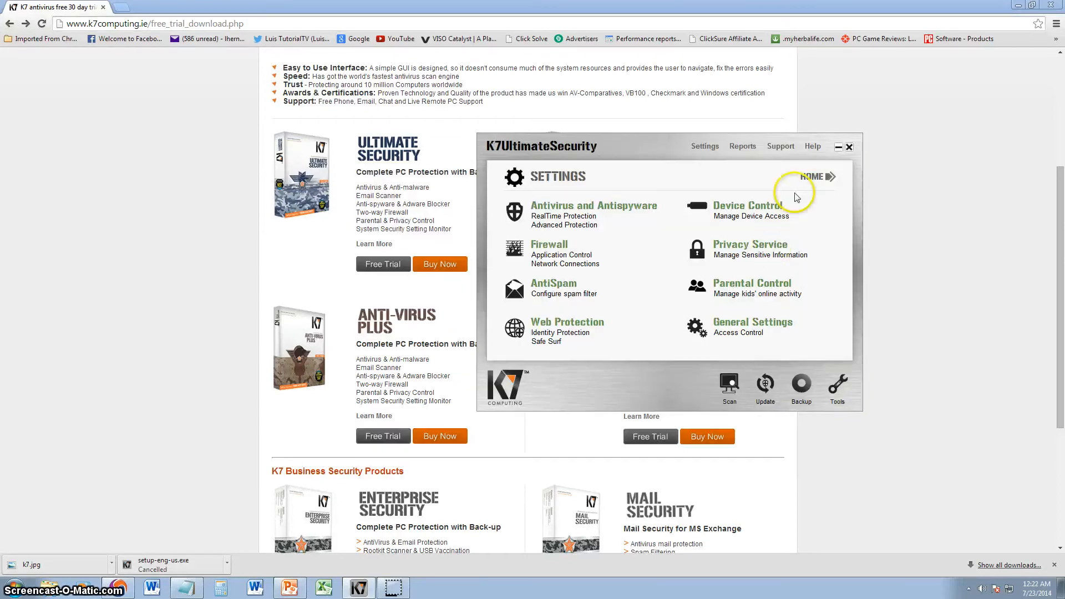
Review the General access control settings and close the window
{"action": "left_click", "coordinate": [752, 321]}
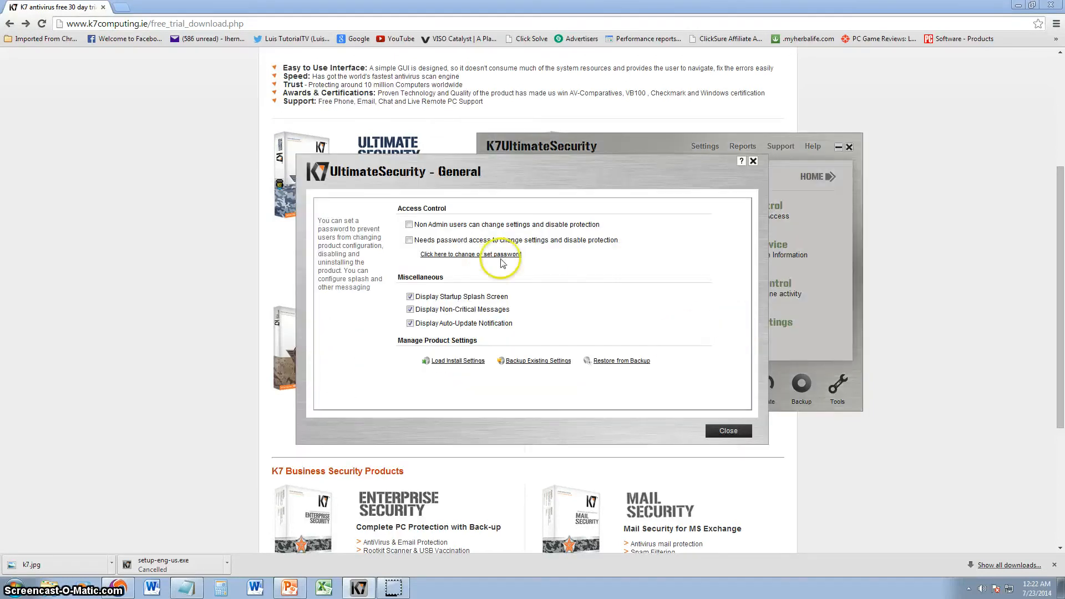
{"action": "mouse_move", "coordinate": [478, 340]}
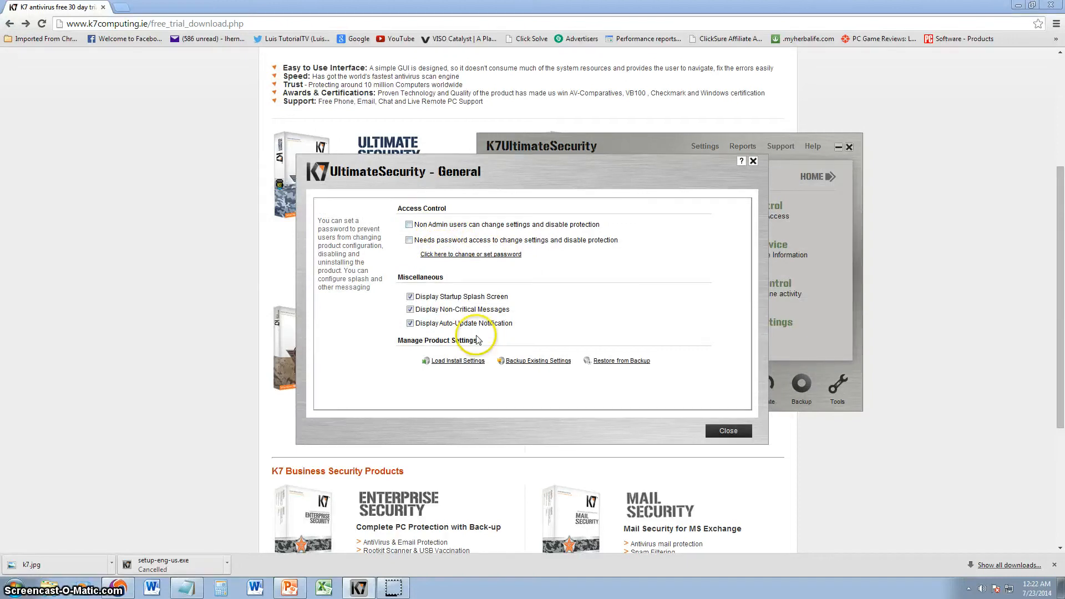
{"action": "mouse_move", "coordinate": [513, 338]}
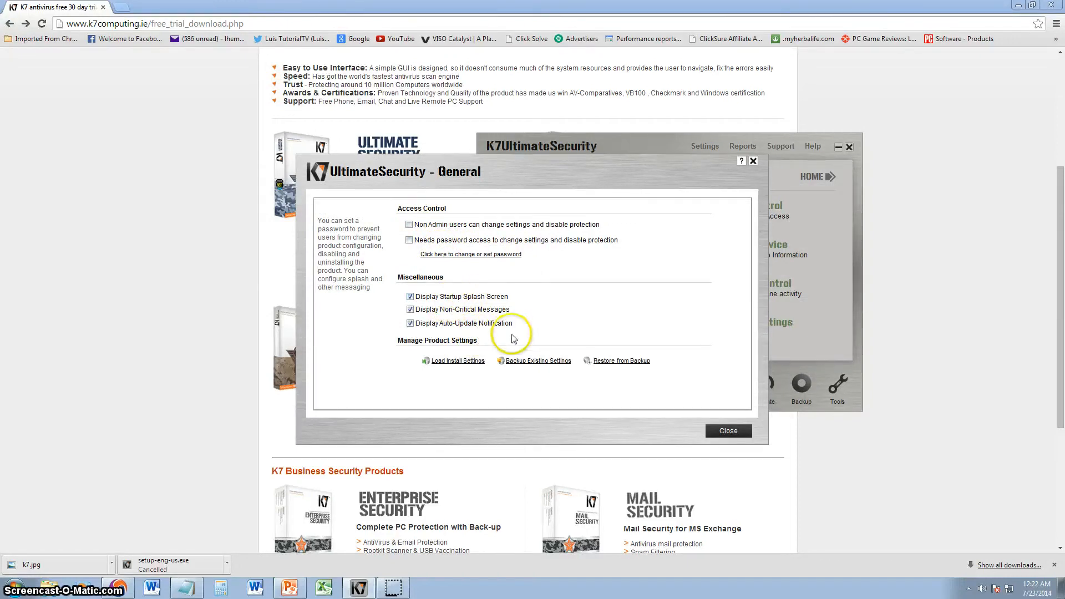
{"action": "mouse_move", "coordinate": [504, 333]}
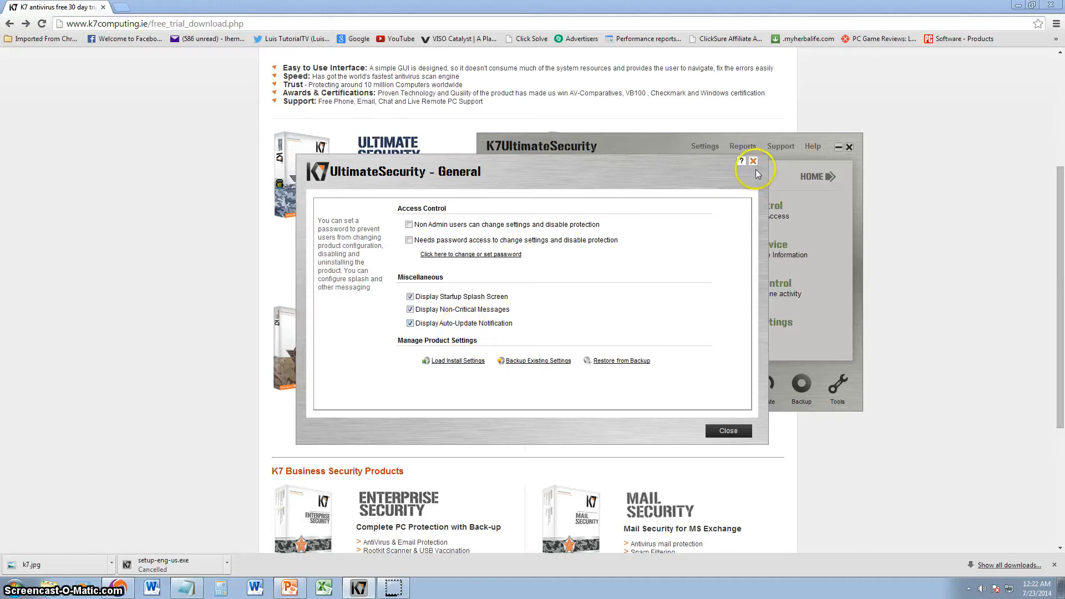
{"action": "left_click", "coordinate": [753, 161]}
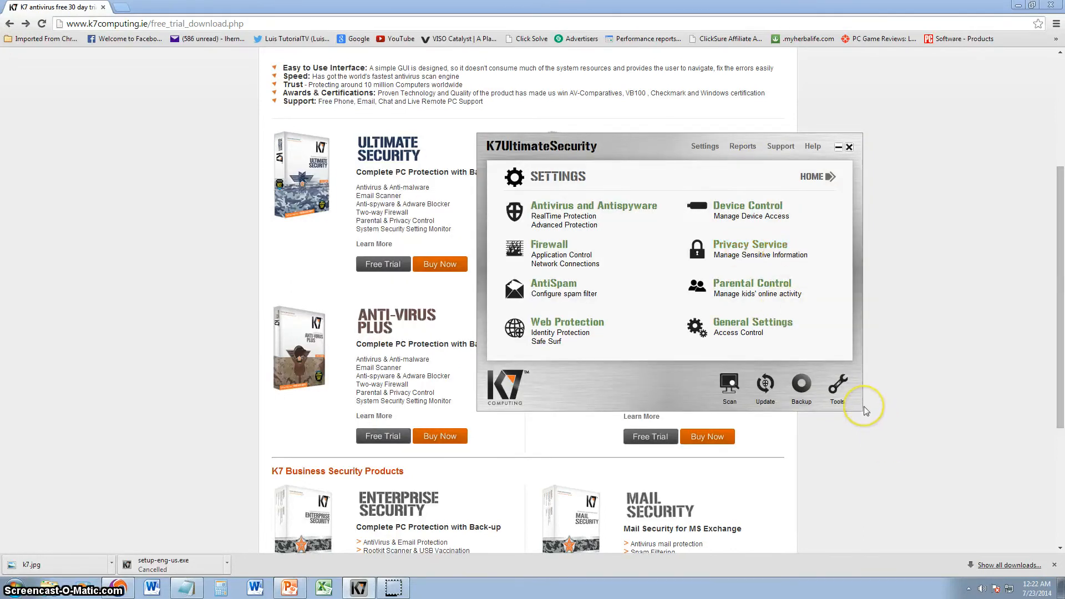
Show the Tools collection and look over USB Vaccination without vaccinating
{"action": "left_click", "coordinate": [836, 386]}
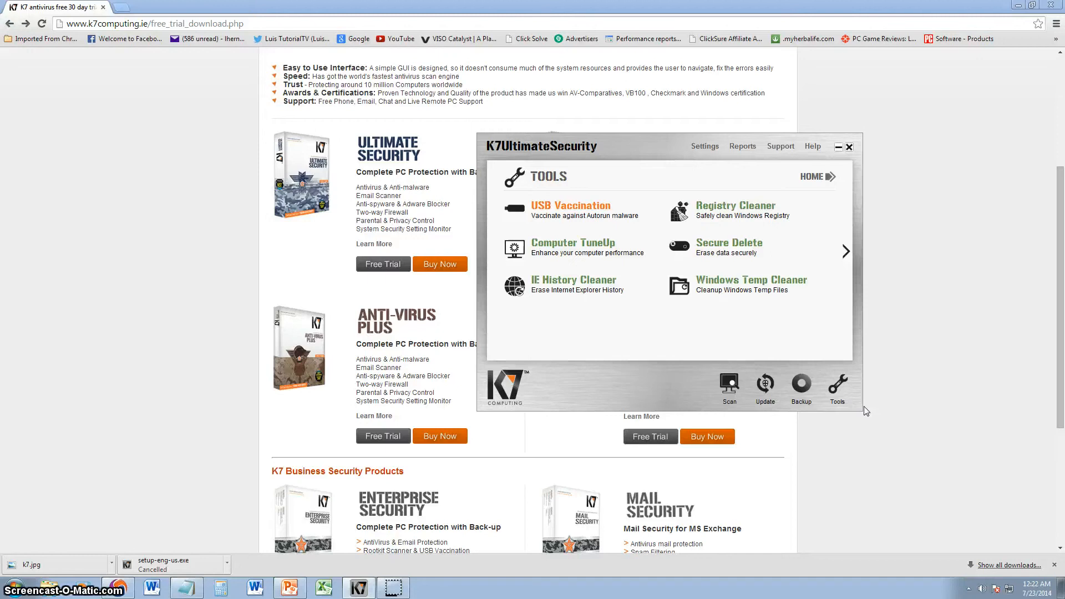
{"action": "left_click", "coordinate": [571, 205]}
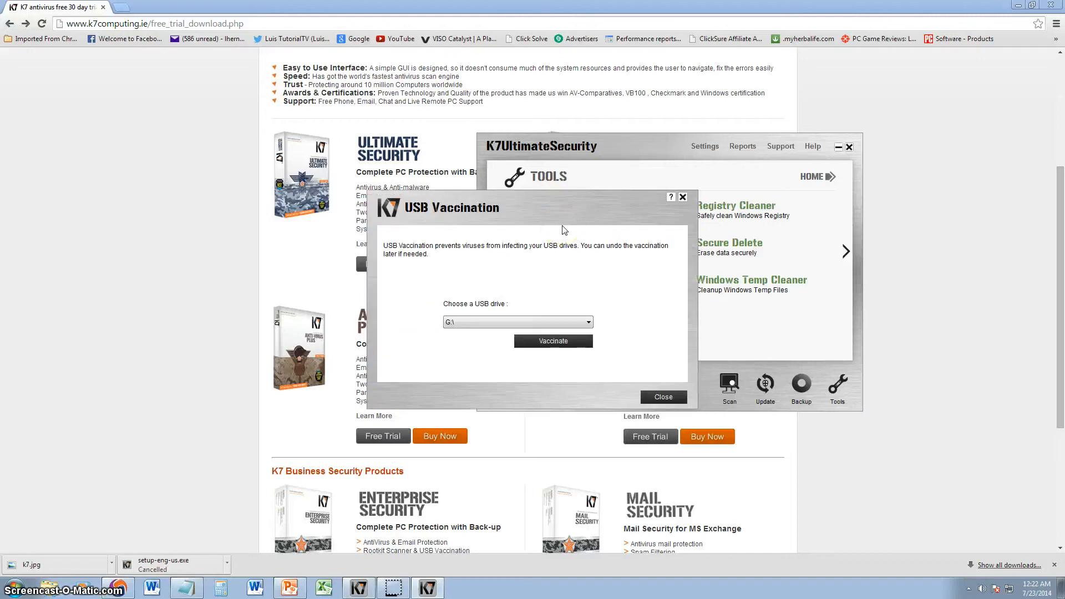
{"action": "mouse_move", "coordinate": [479, 271]}
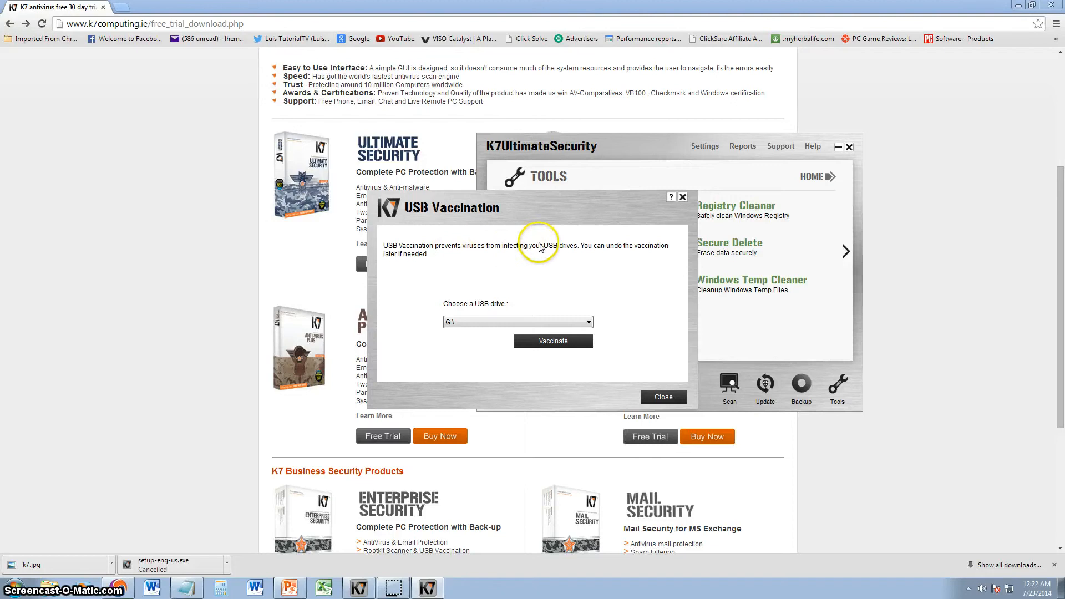
{"action": "mouse_move", "coordinate": [577, 253]}
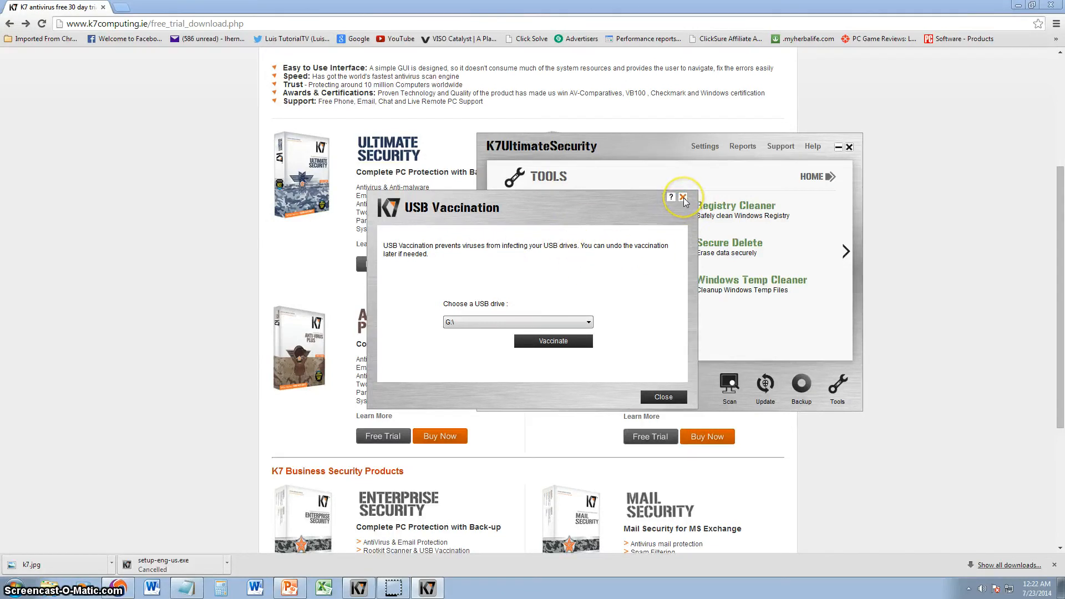
{"action": "left_click", "coordinate": [684, 198]}
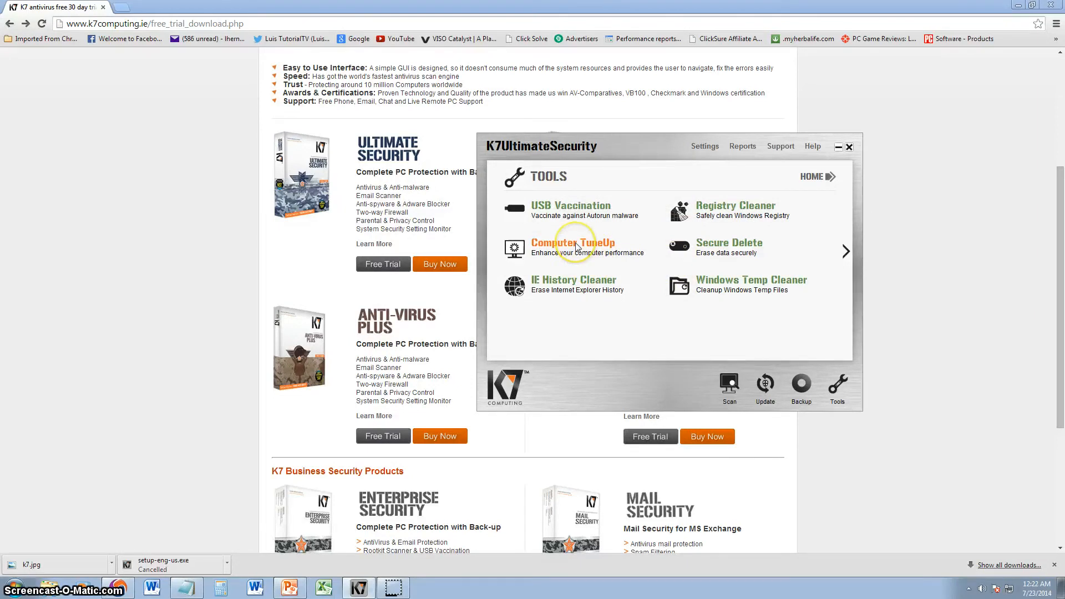
Run Computer TuneUp to success pending restart, then dismiss the IE History Cleaner
{"action": "left_click", "coordinate": [573, 243]}
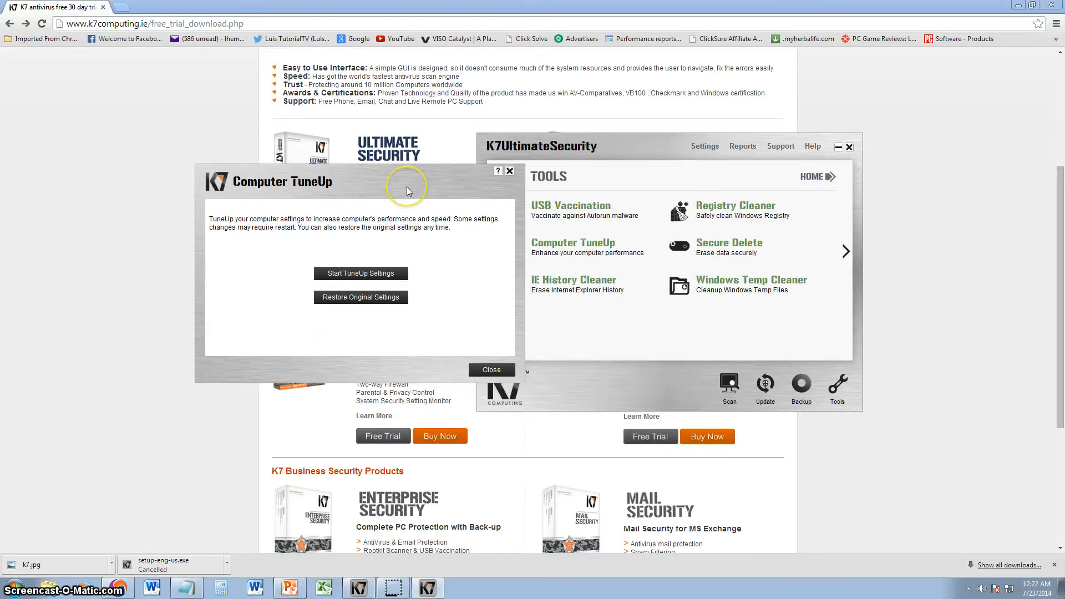
{"action": "left_click", "coordinate": [360, 273]}
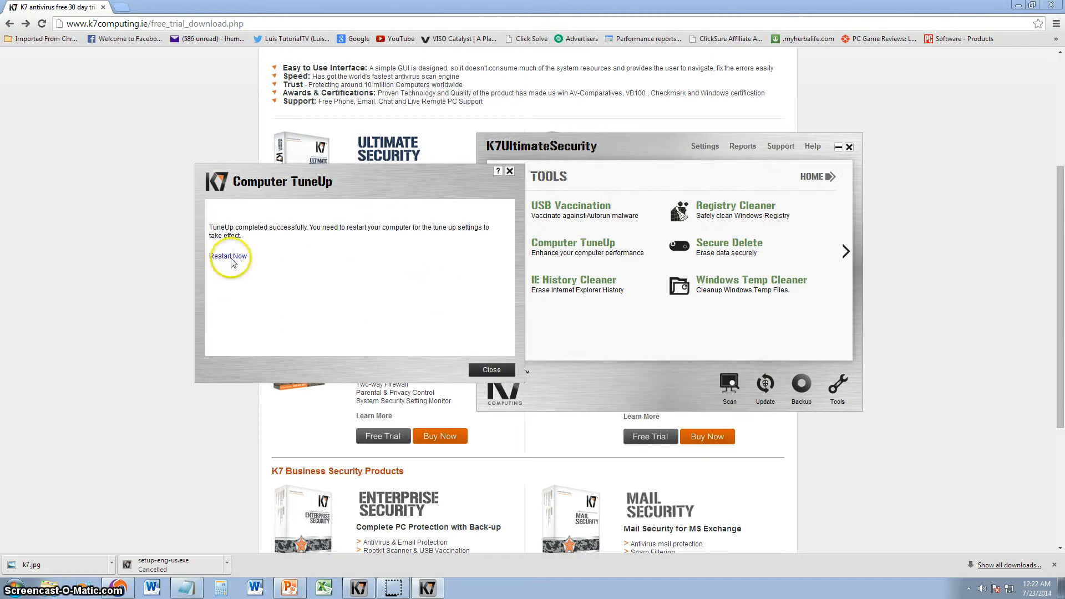
{"action": "mouse_move", "coordinate": [192, 266]}
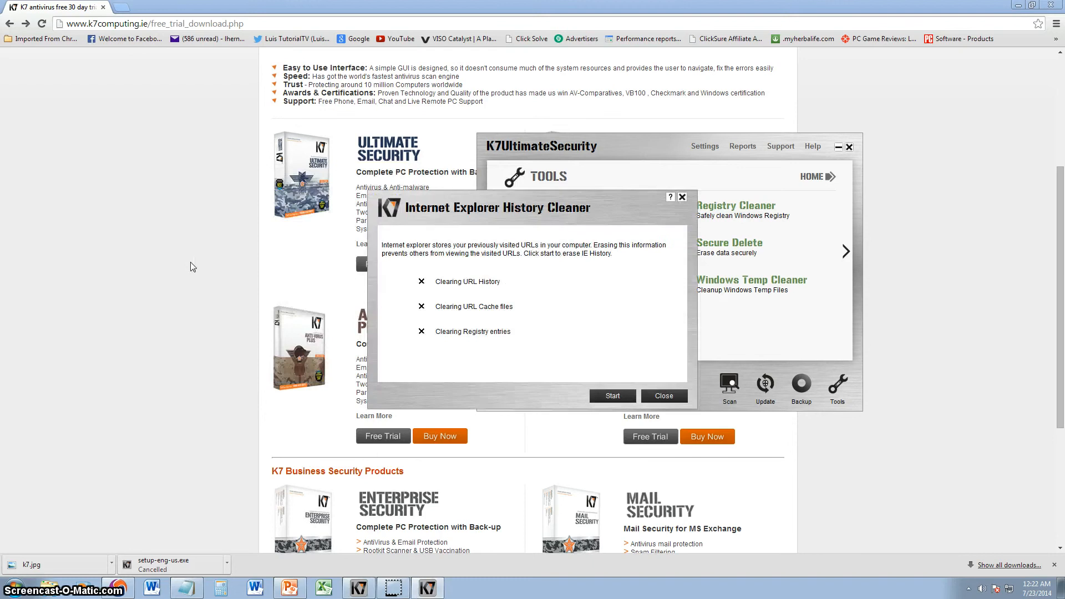
{"action": "left_click", "coordinate": [610, 395]}
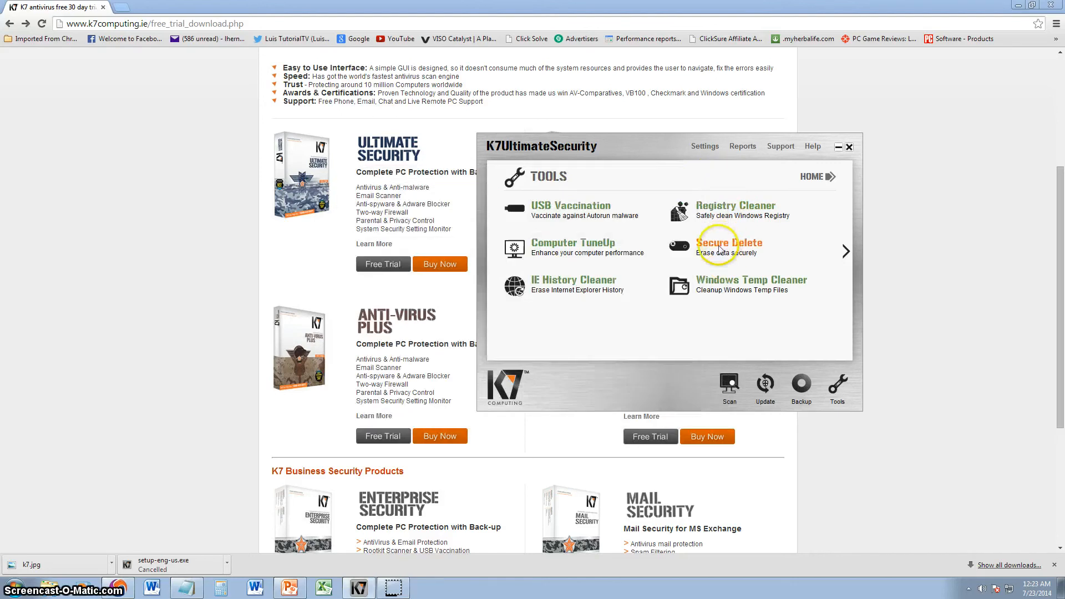
Look over Secure Delete, then run the Windows Temp Cleaner, which finds no temporary files
{"action": "left_click", "coordinate": [729, 243]}
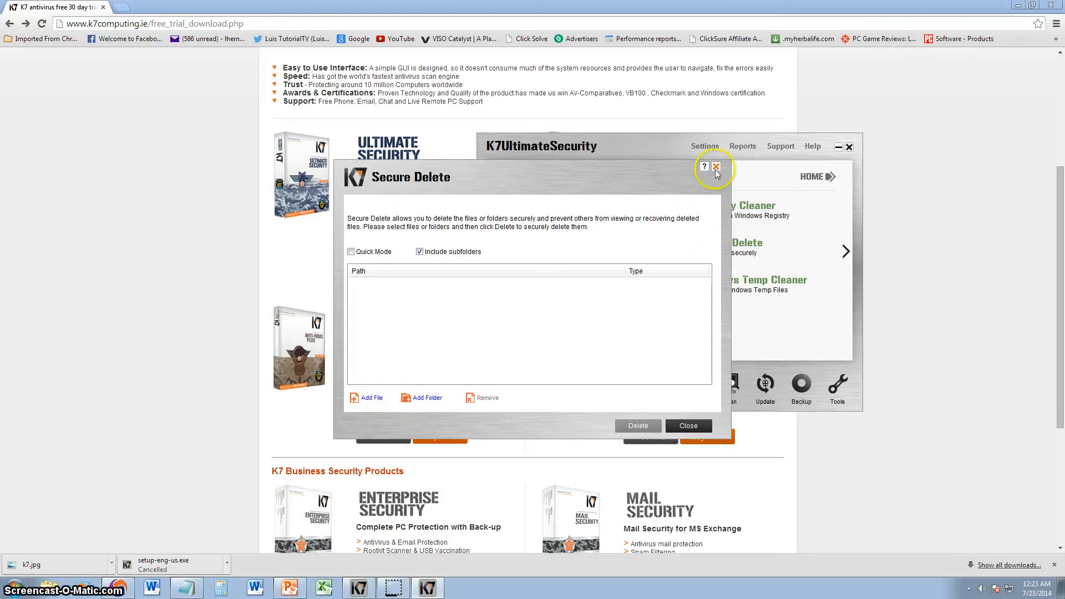
{"action": "left_click", "coordinate": [716, 167]}
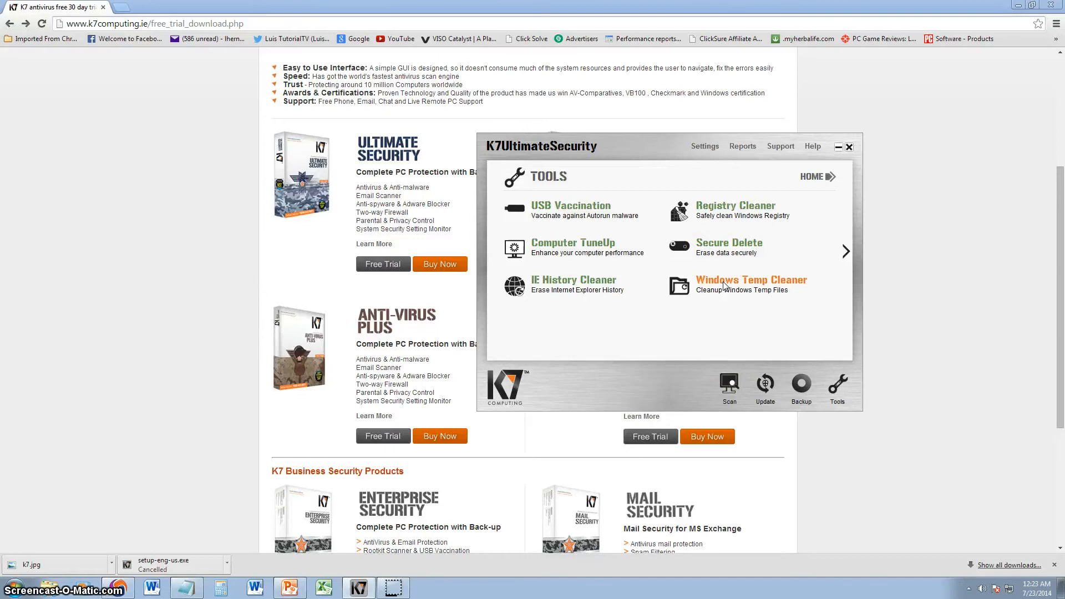
{"action": "left_click", "coordinate": [751, 279]}
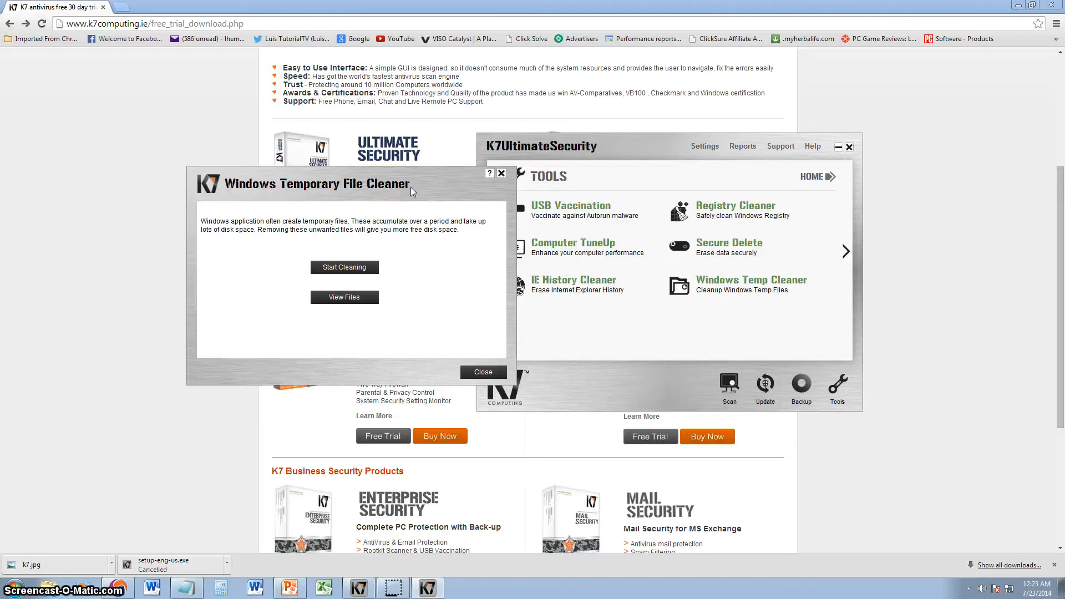
{"action": "left_click", "coordinate": [344, 266]}
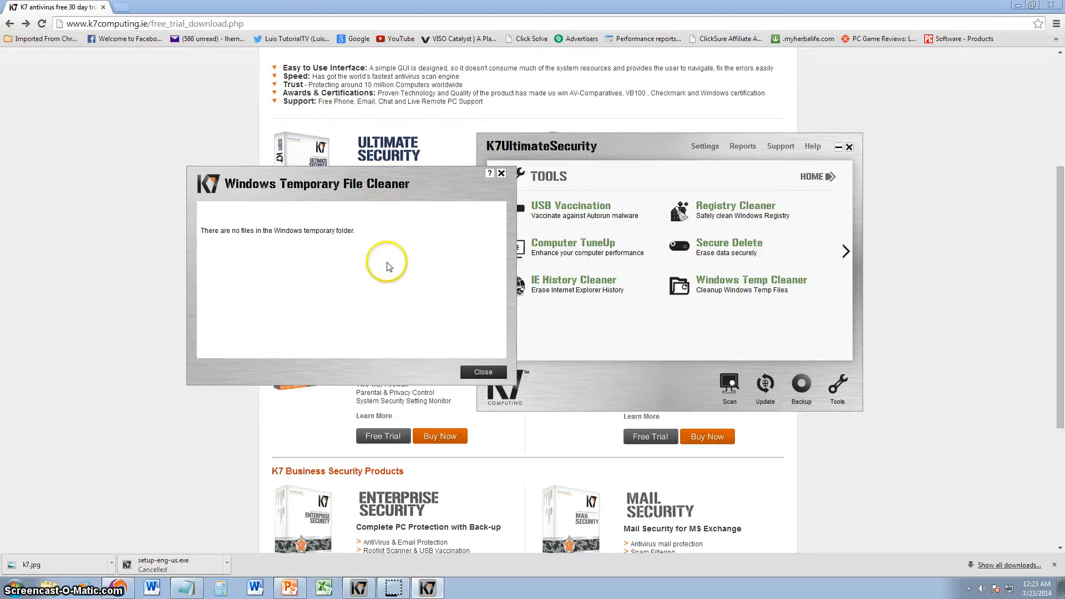
{"action": "mouse_move", "coordinate": [285, 168]}
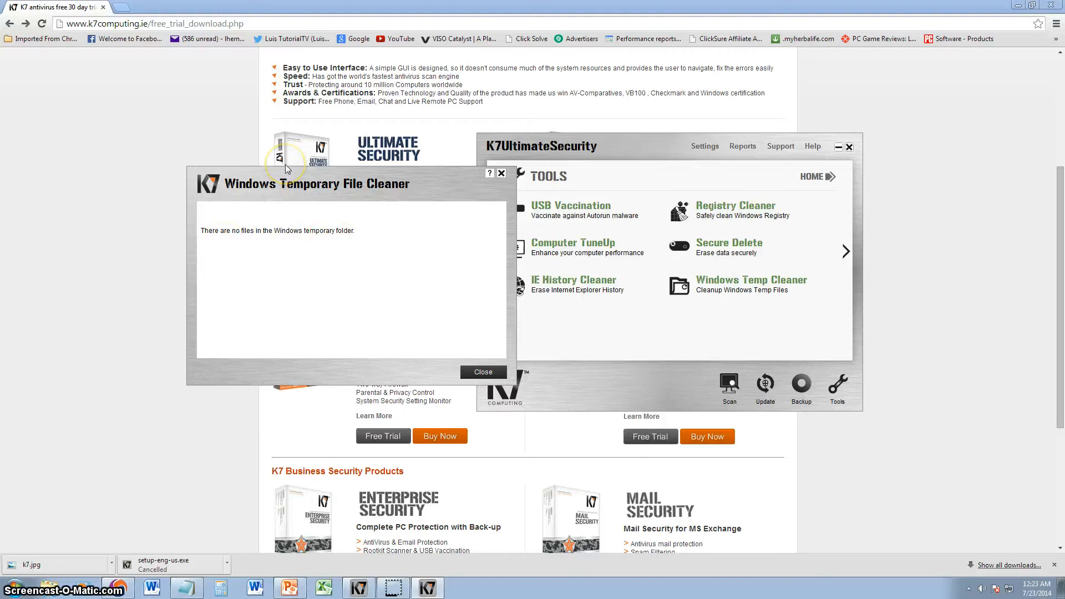
{"action": "left_click", "coordinate": [483, 372]}
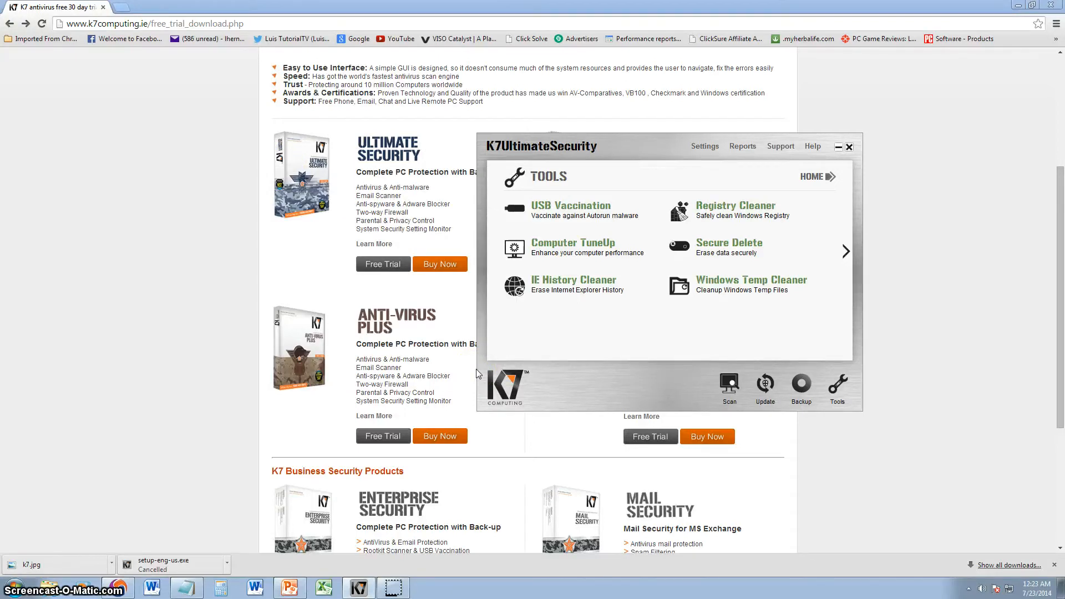
{"action": "mouse_move", "coordinate": [586, 398]}
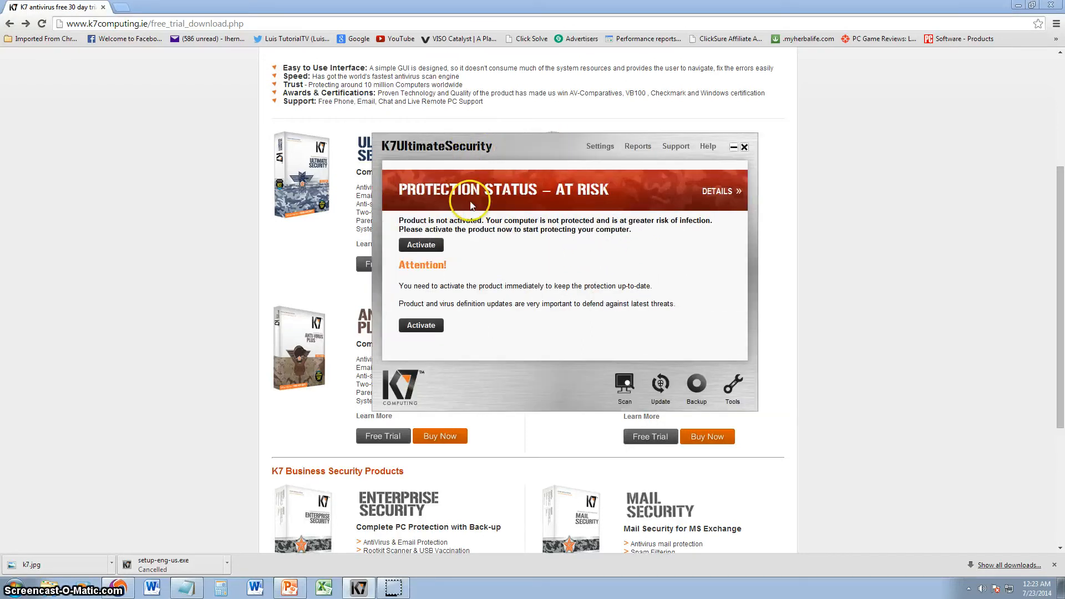
Close the K7 UltimateSecurity window, revealing the K7 trial downloads page
{"action": "left_click", "coordinate": [743, 146]}
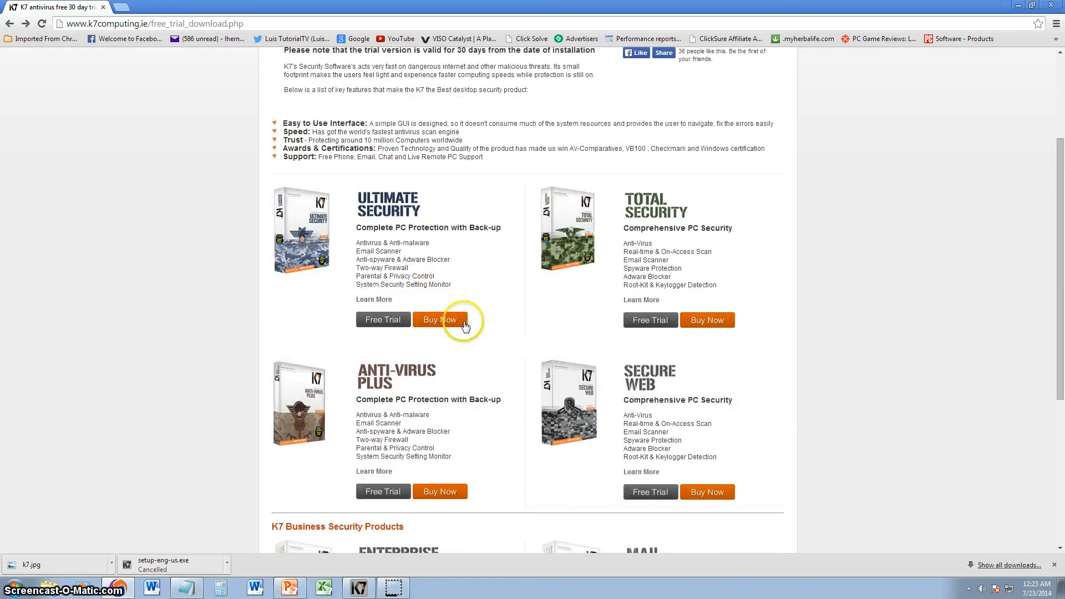
Open the K7 Online Store via Buy Now under Ultimate Security and view the price table
{"action": "left_click", "coordinate": [439, 319]}
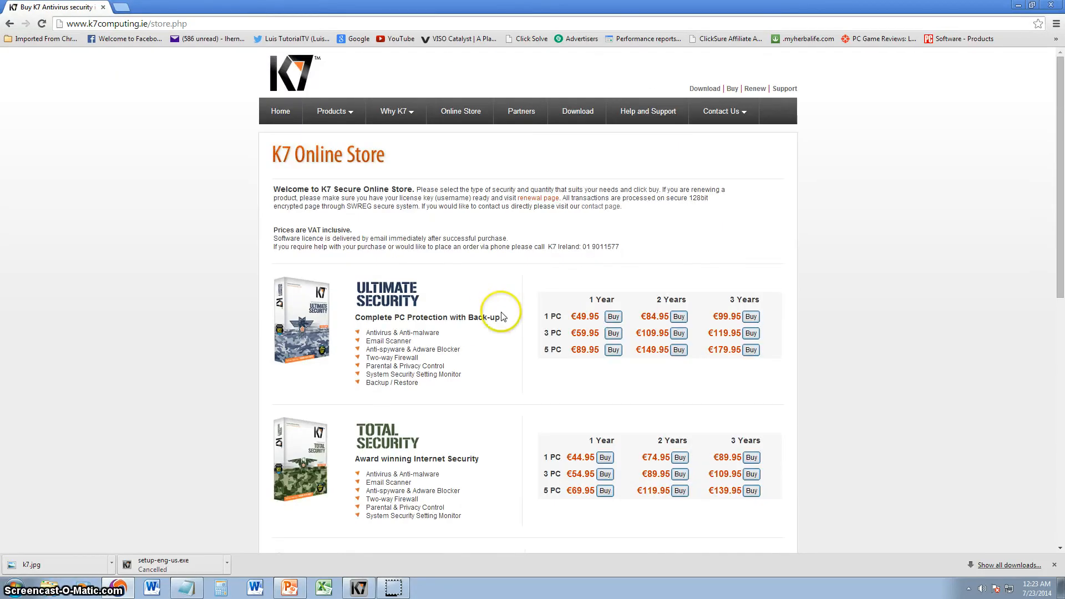
{"action": "scroll", "scroll_direction": "down", "scroll_amount": 3}
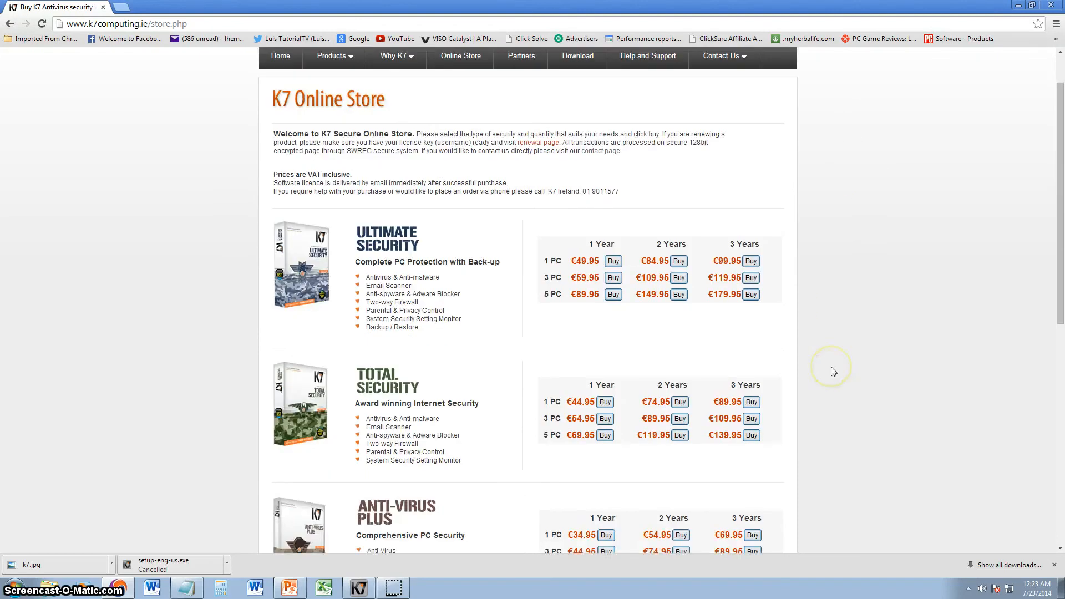
{"action": "mouse_move", "coordinate": [665, 352]}
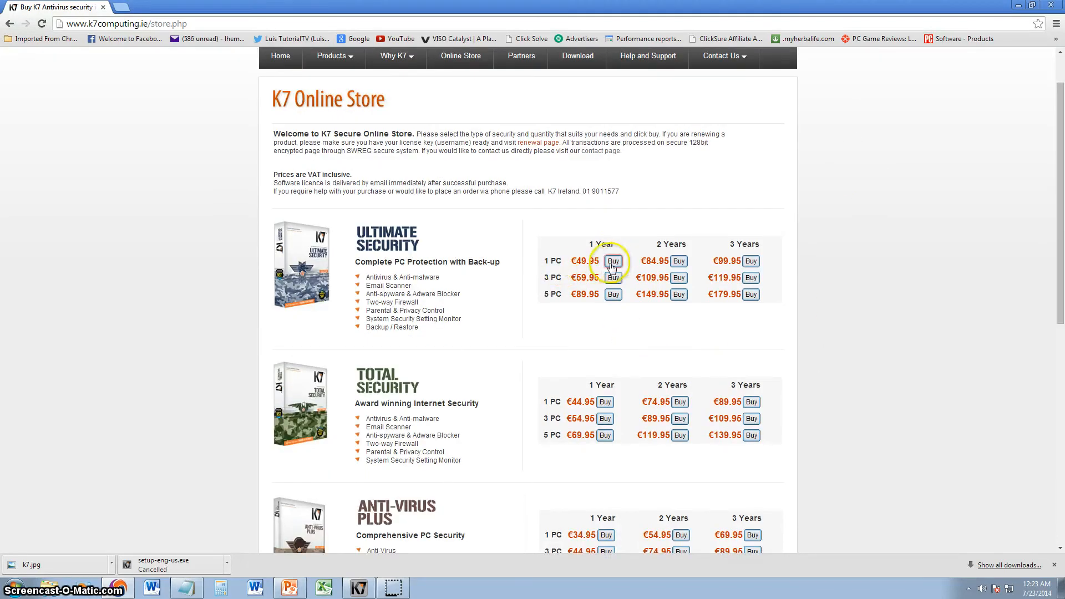
{"action": "mouse_move", "coordinate": [677, 261]}
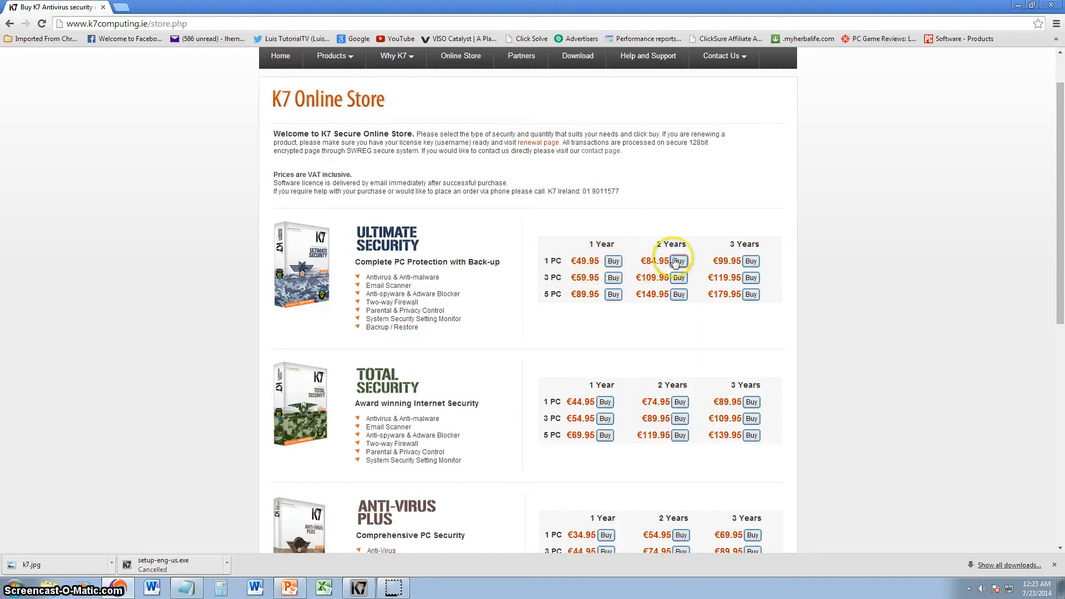
{"action": "mouse_move", "coordinate": [927, 277]}
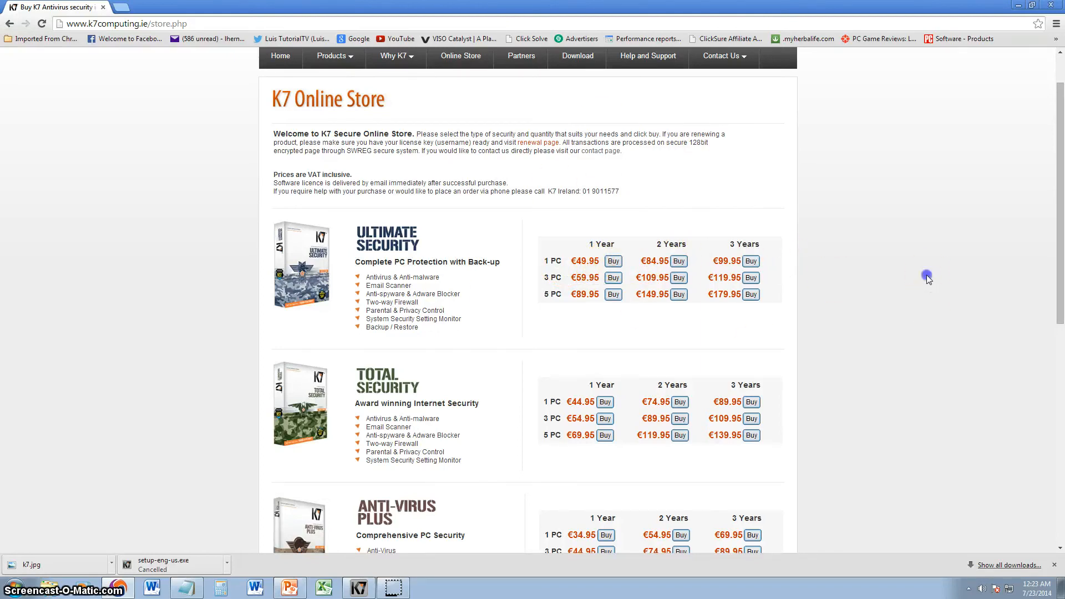